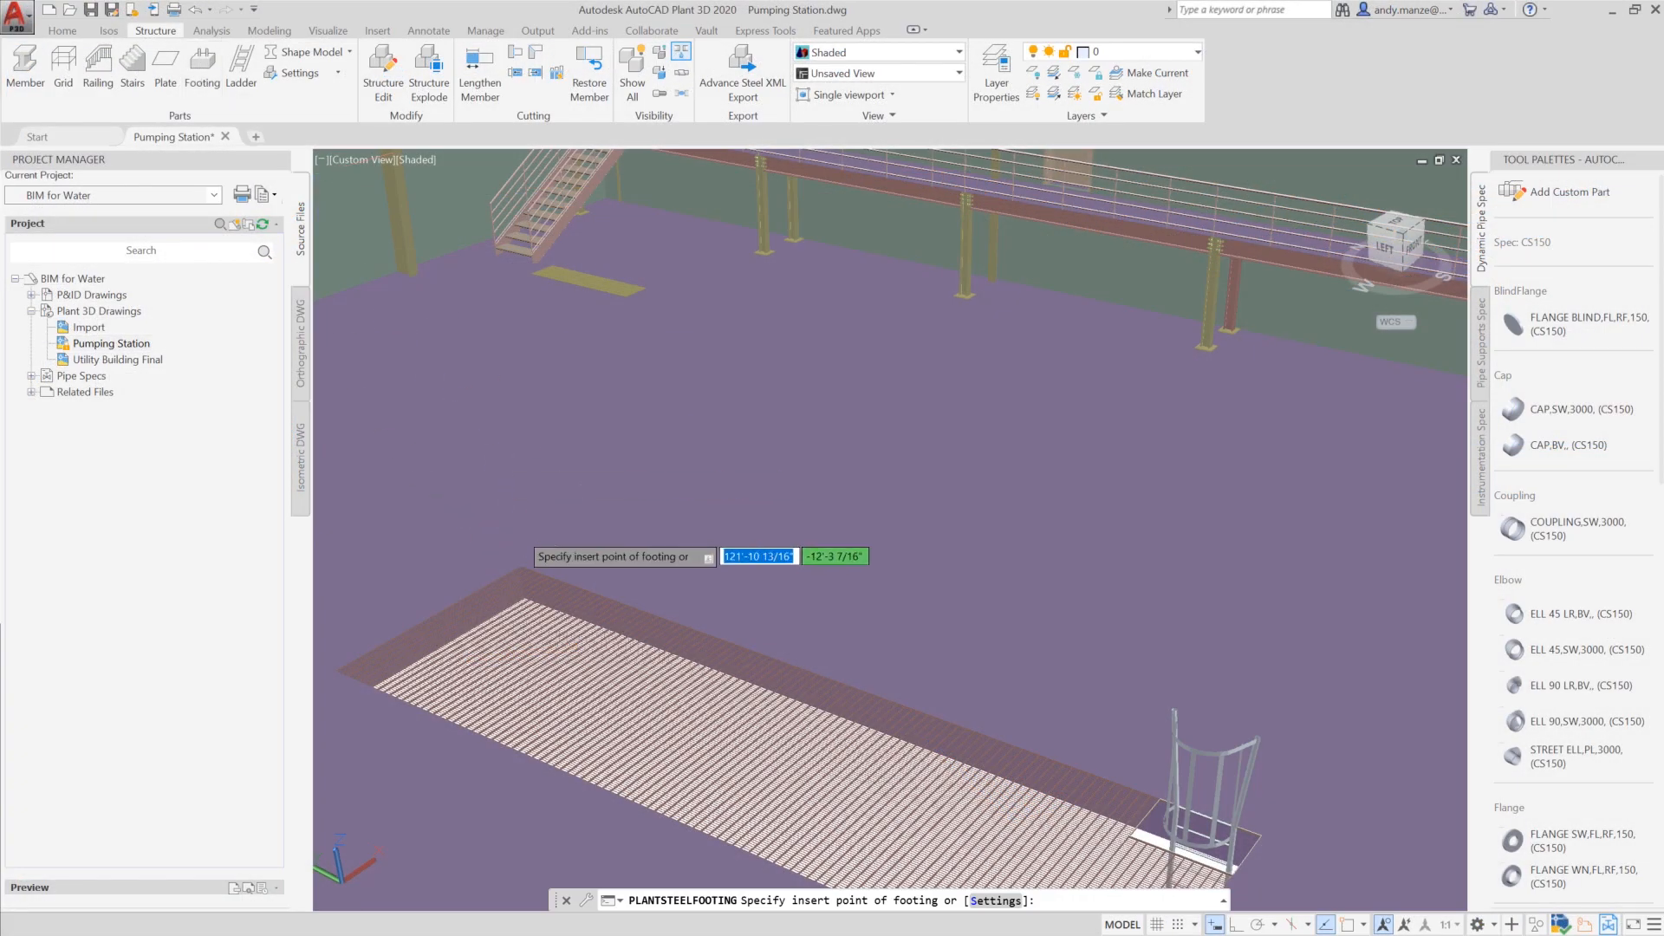
Place a 5' x 5' x 1'-6" concrete footing and start a Vertical Inline Pump.
left_click(993, 900)
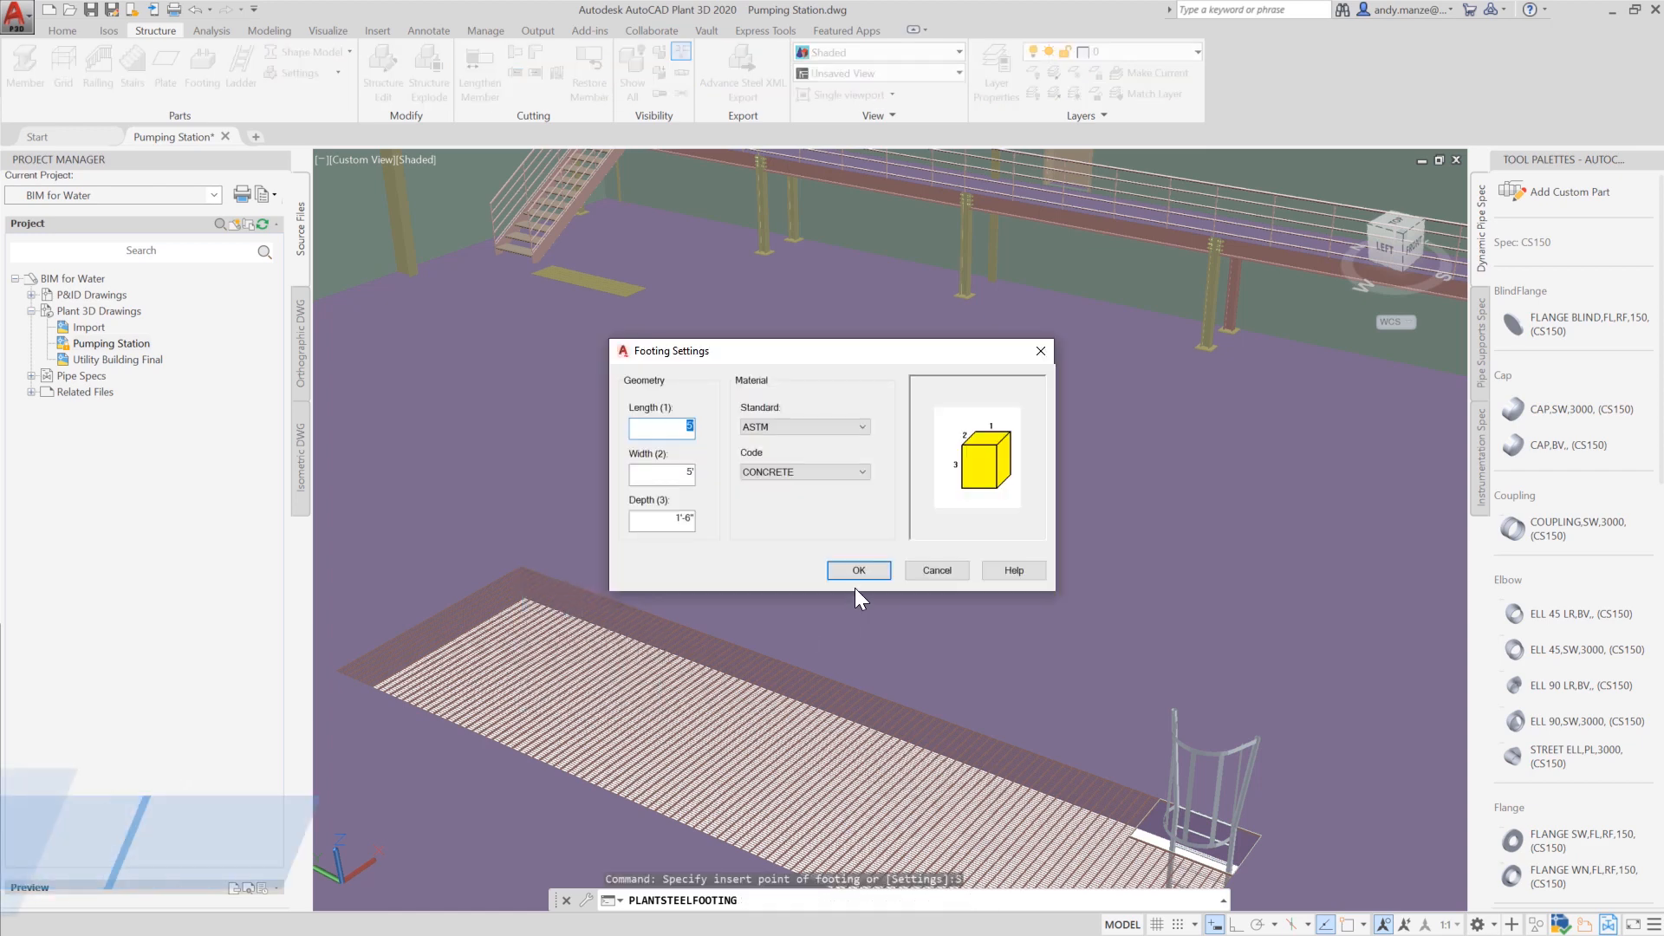
left_click(859, 570)
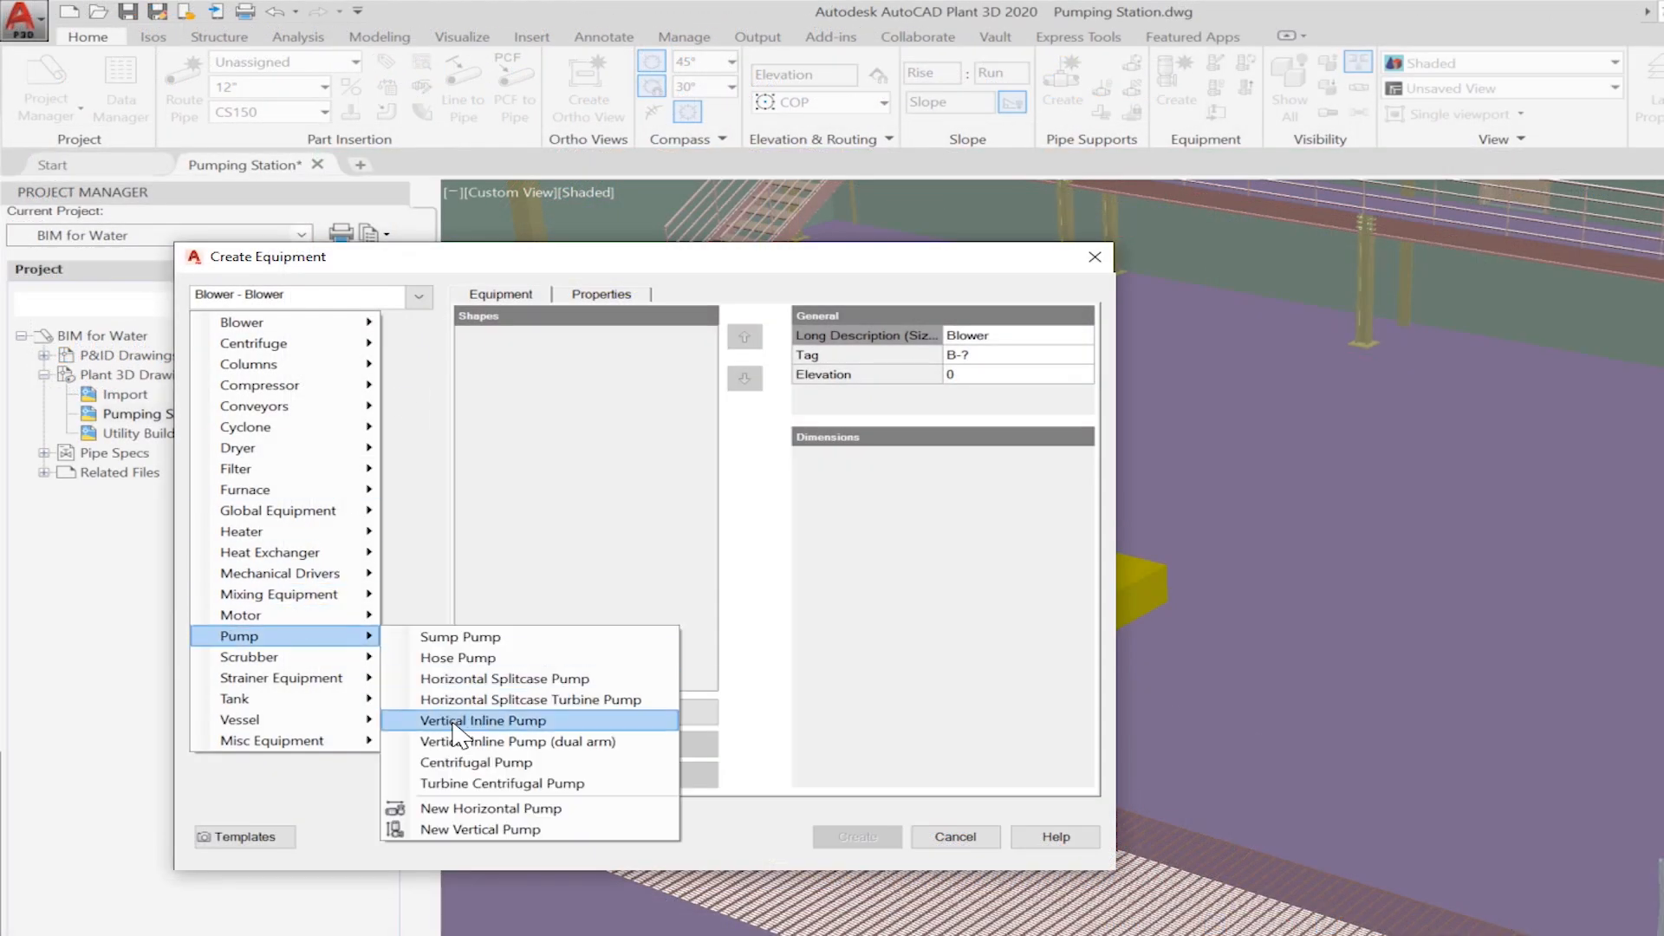
left_click(482, 720)
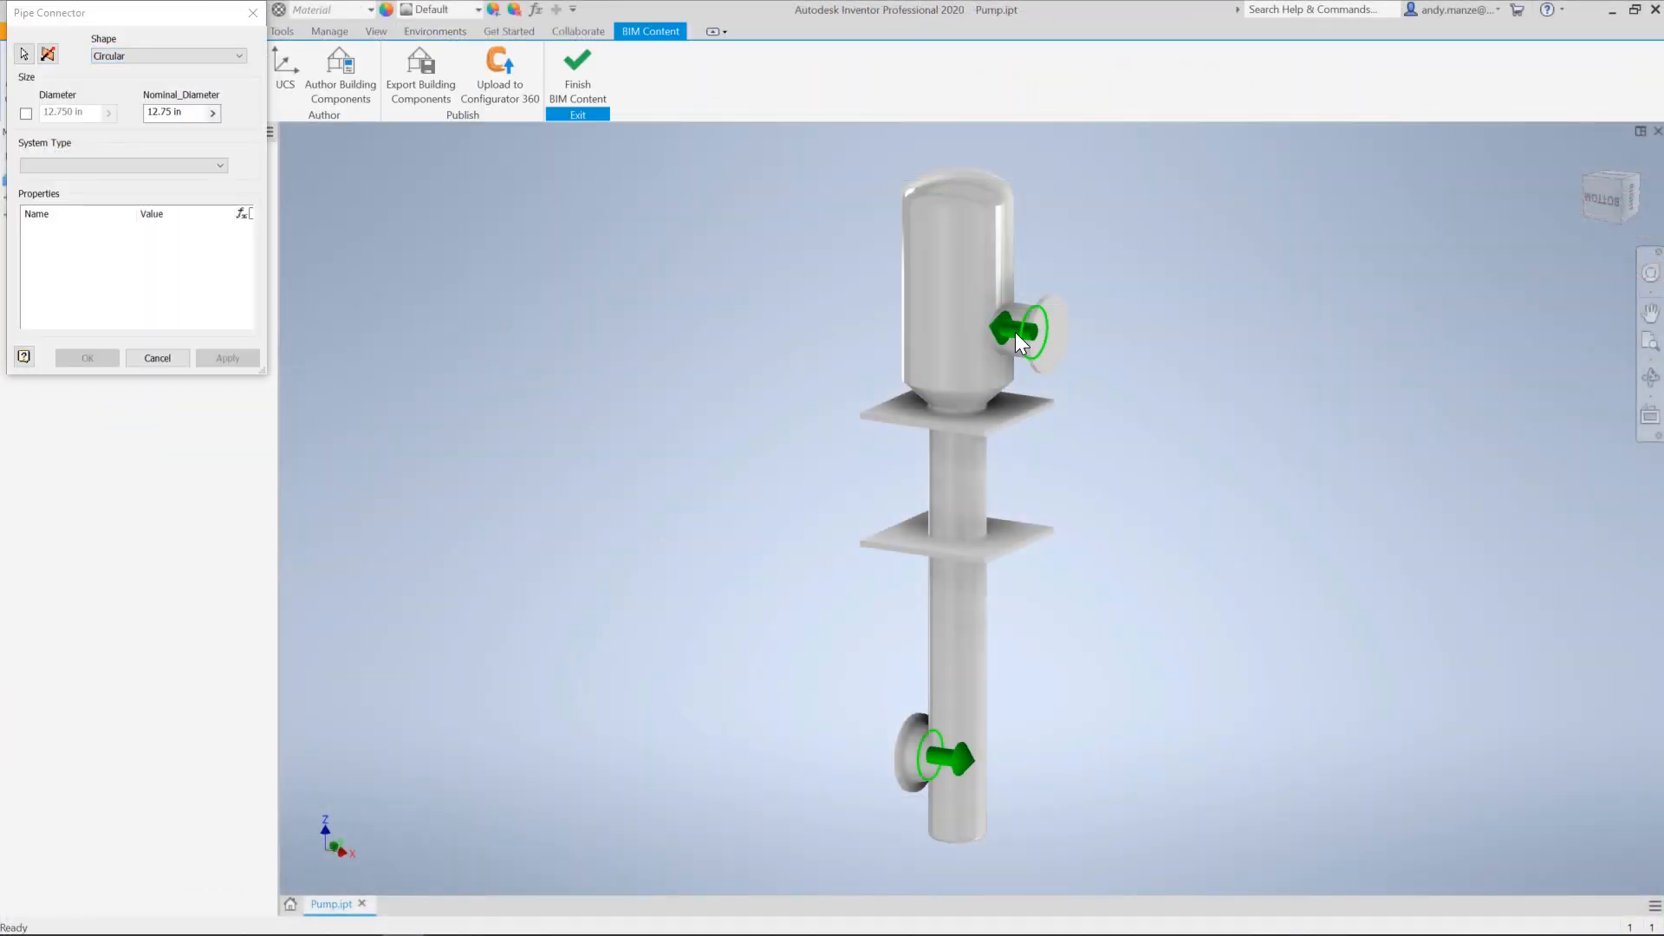
Add a 12-inch connector on the pump's upper nozzle with Compression connection type.
left_click(48, 53)
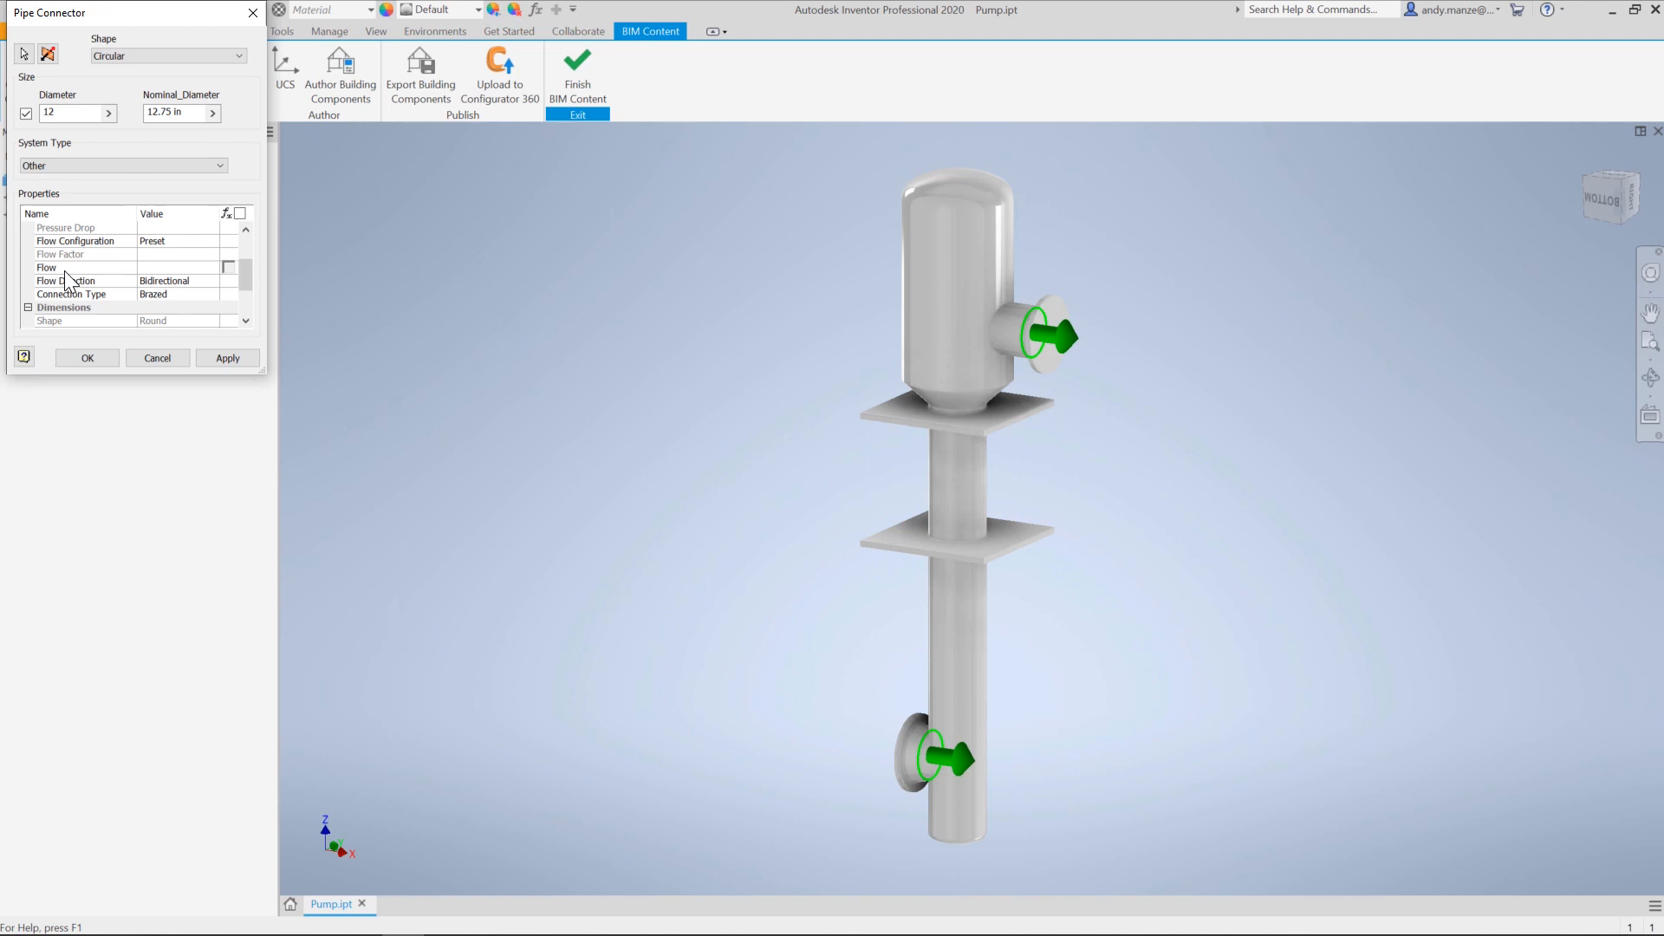
left_click(213, 294)
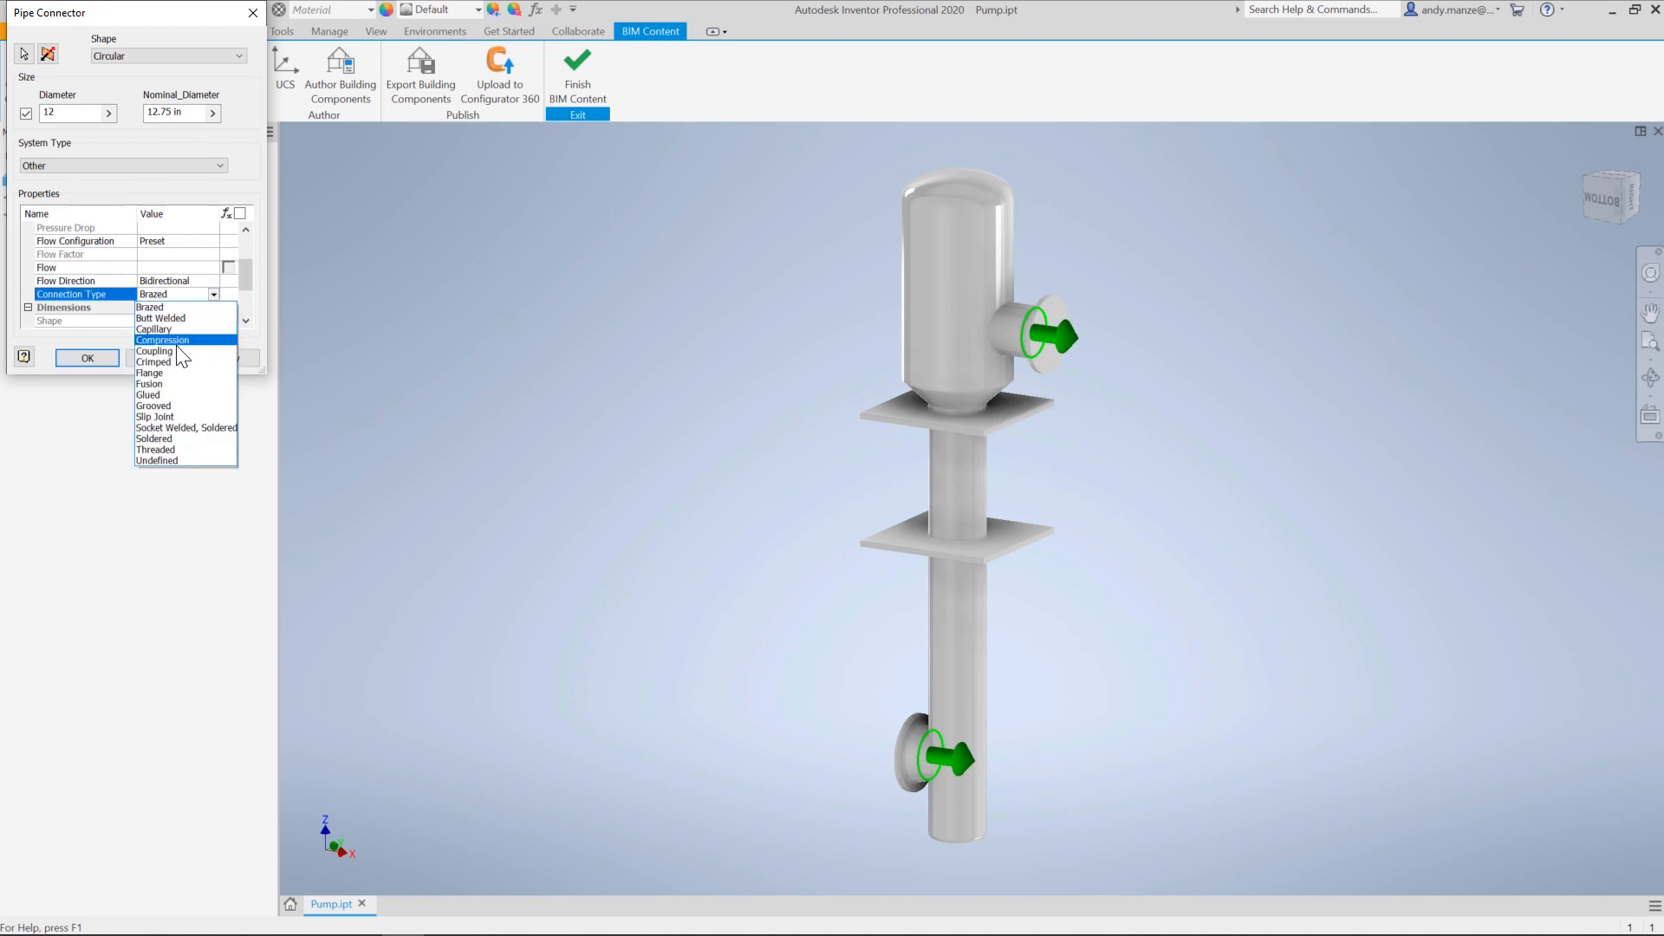
left_click(86, 358)
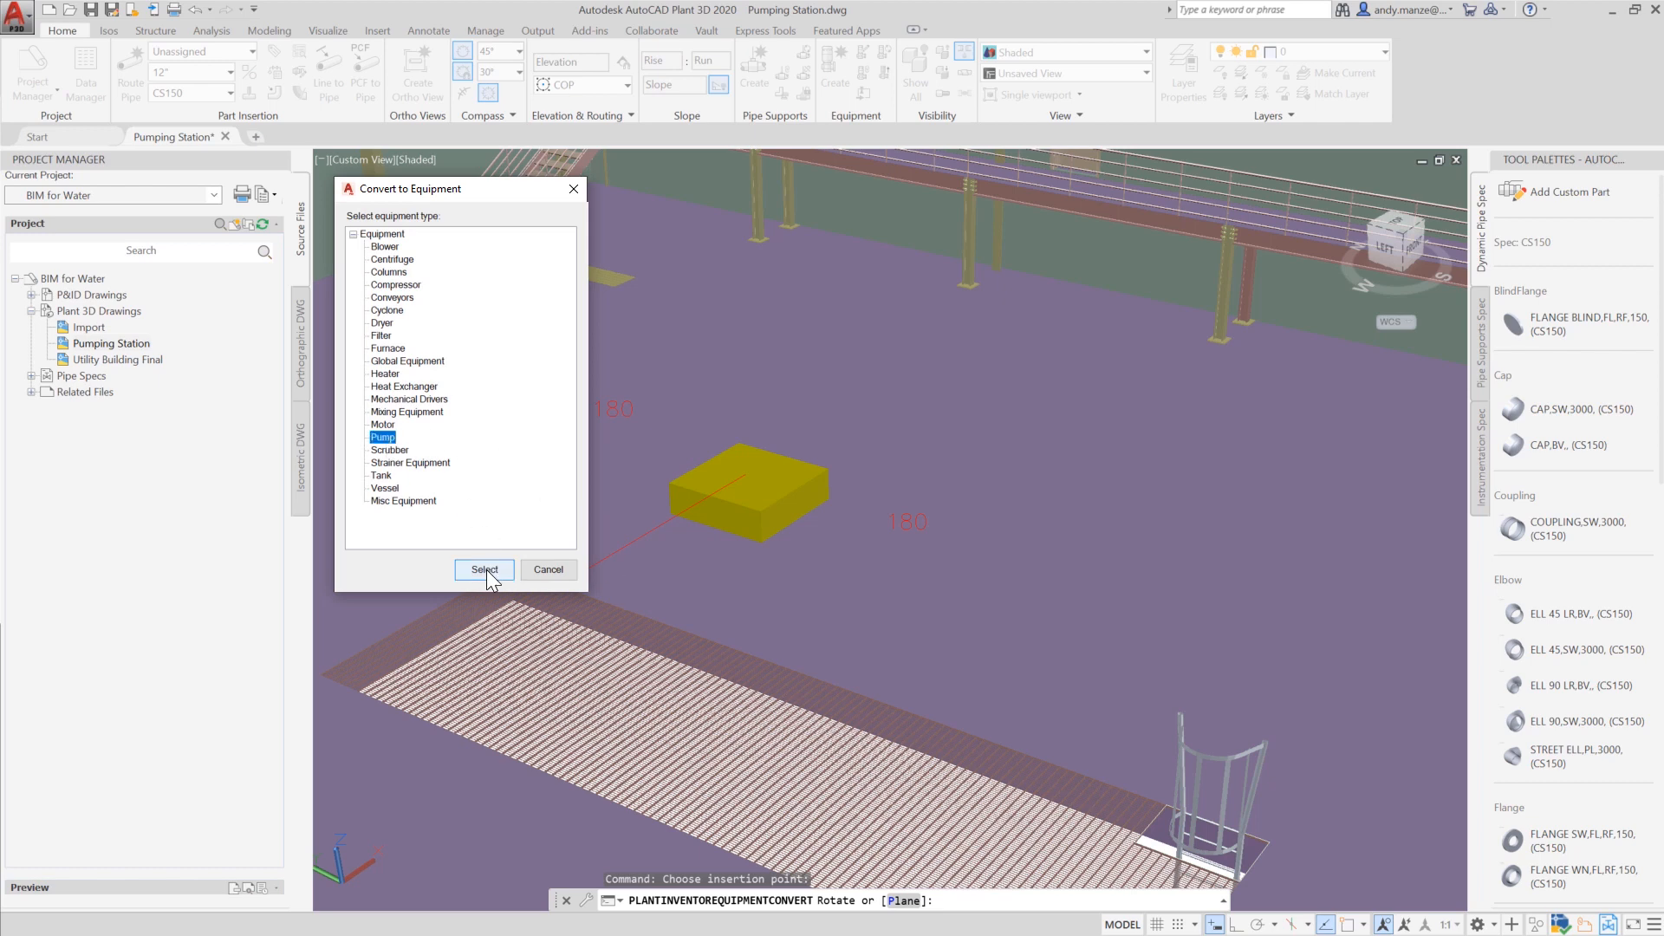
Convert the part to Pump equipment and assign it tag number 100A.
left_click(484, 570)
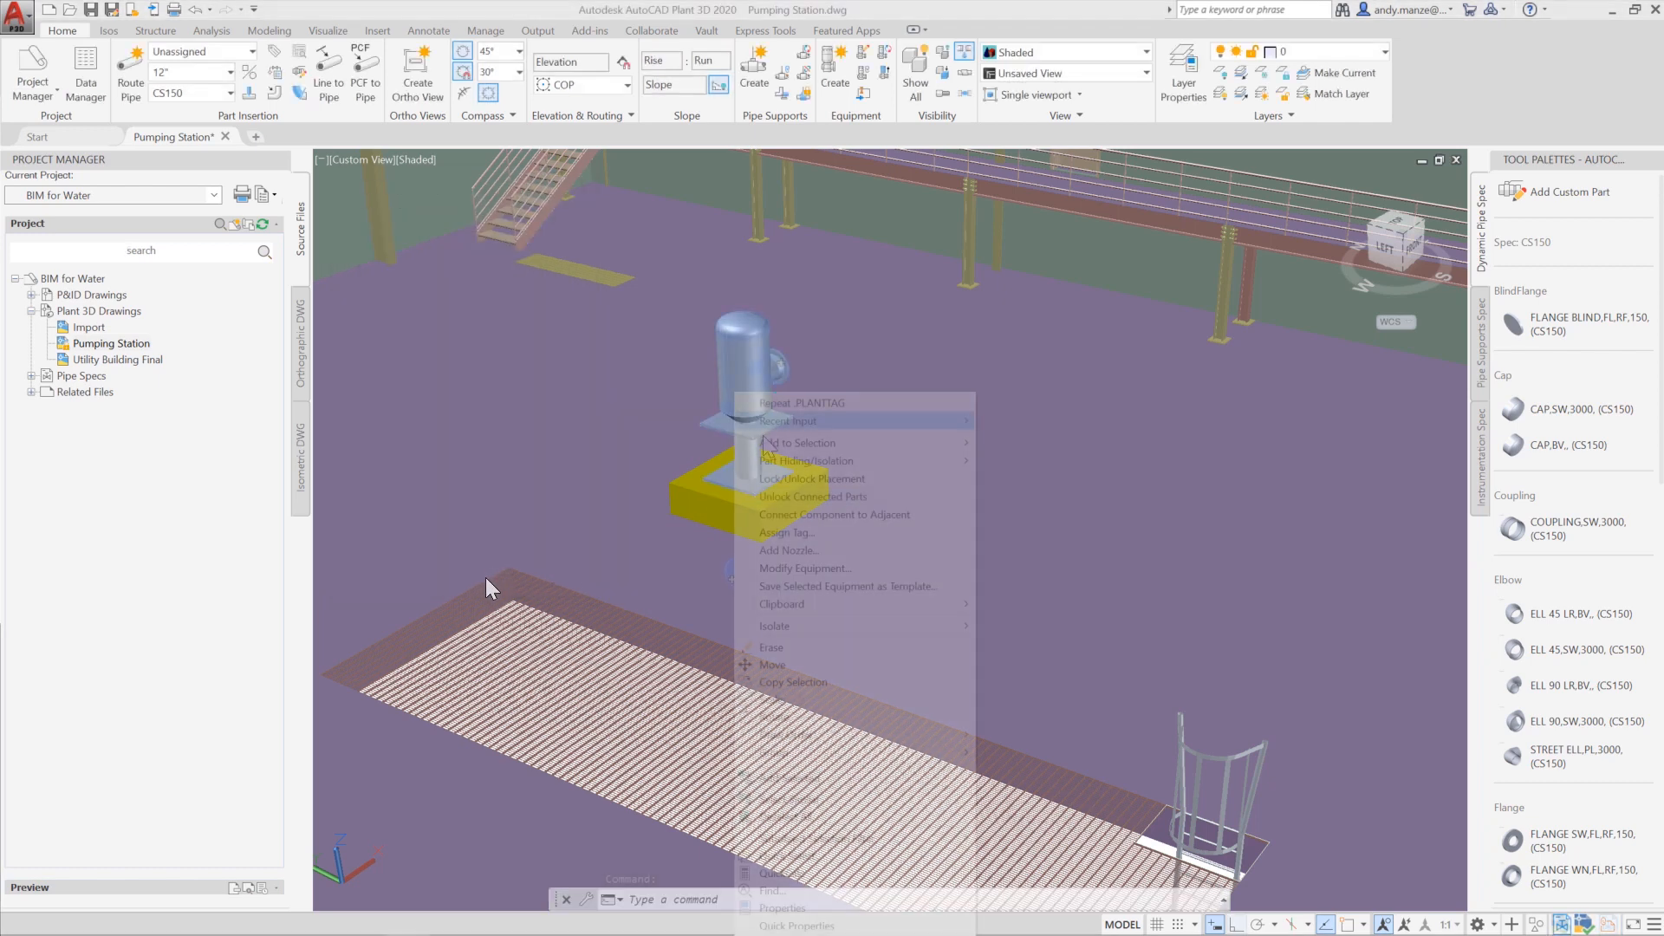
left_click(789, 531)
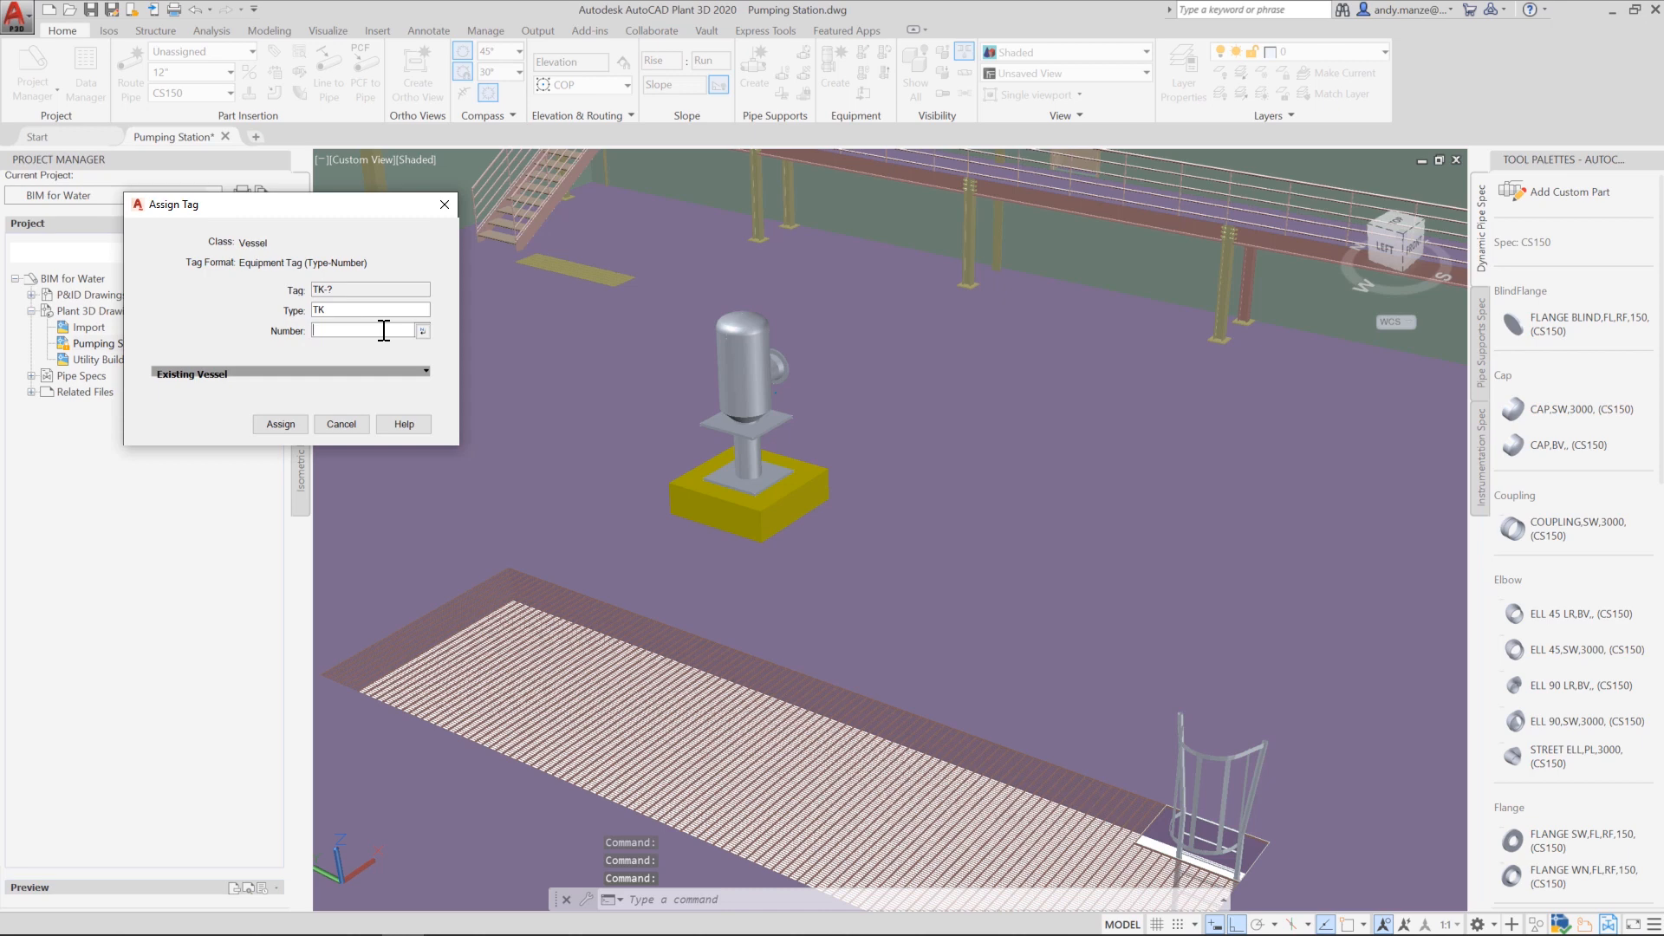
type("100A")
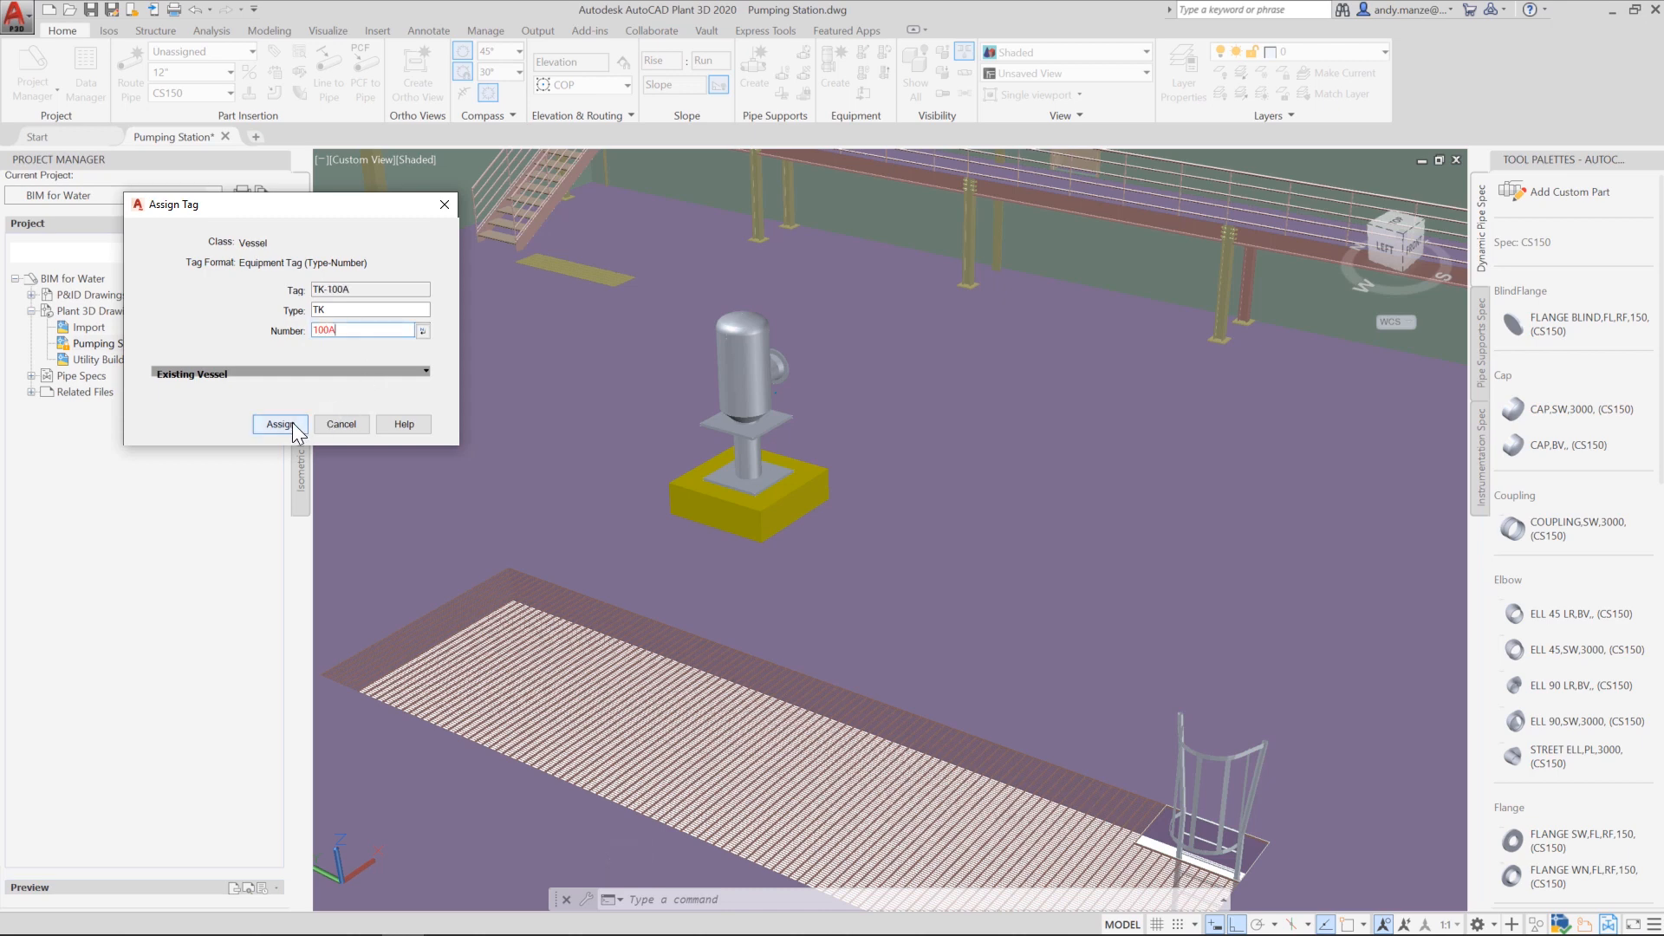
left_click(280, 424)
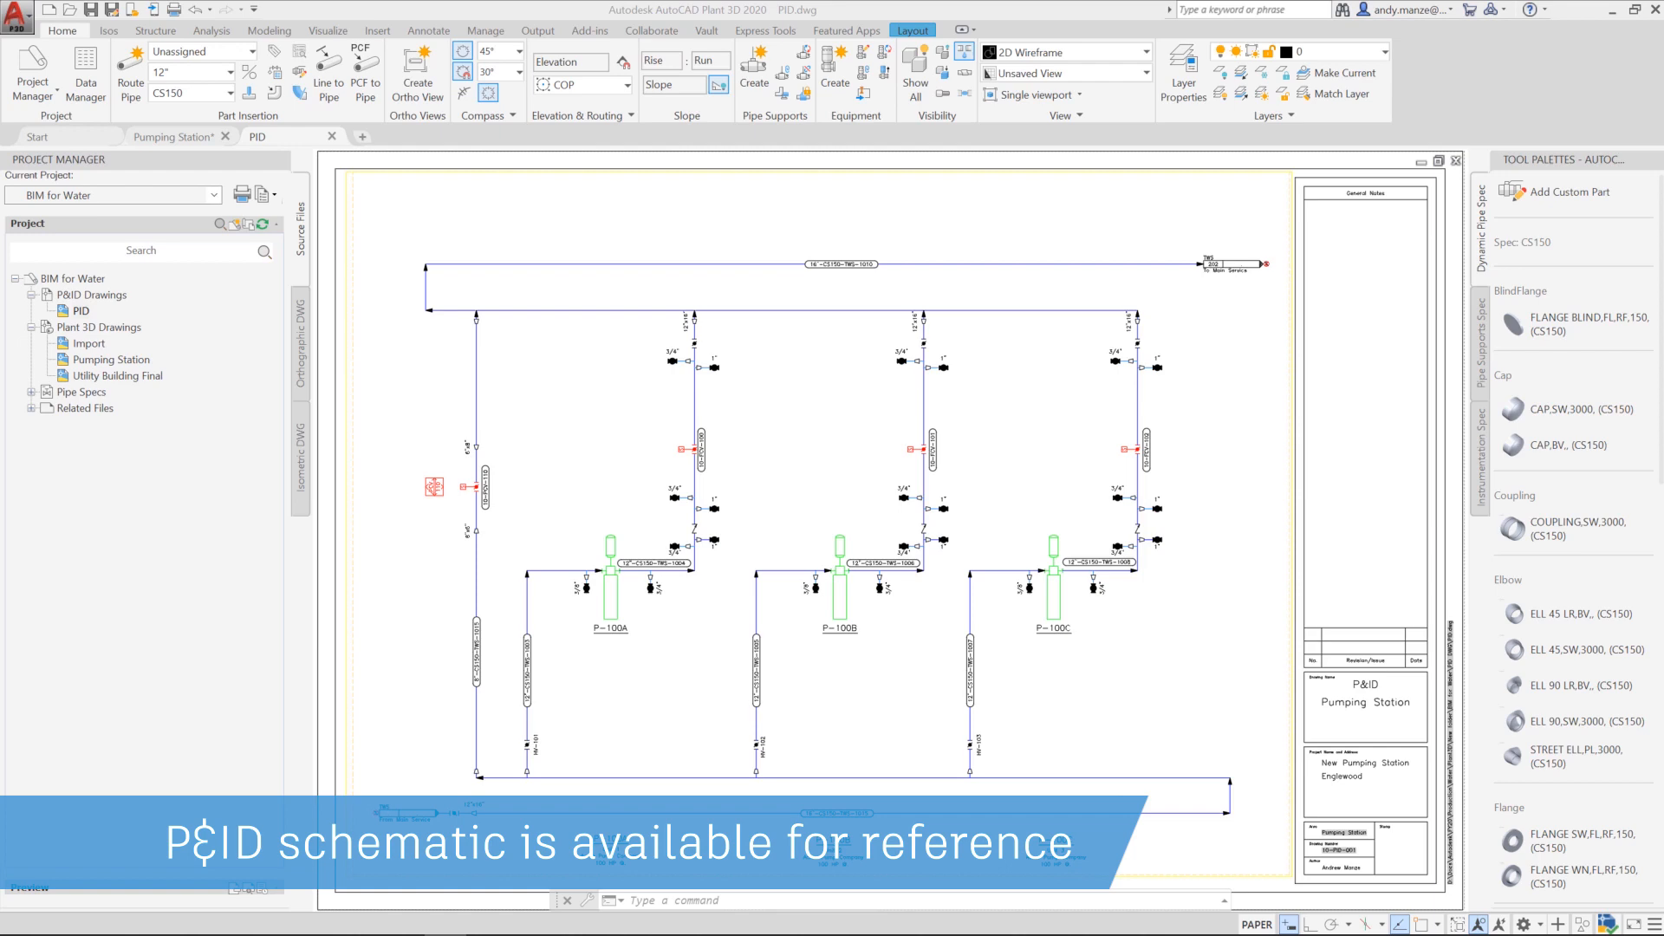
Open the PID drawing from the Project Manager's P&ID Drawings folder.
left_click(180, 136)
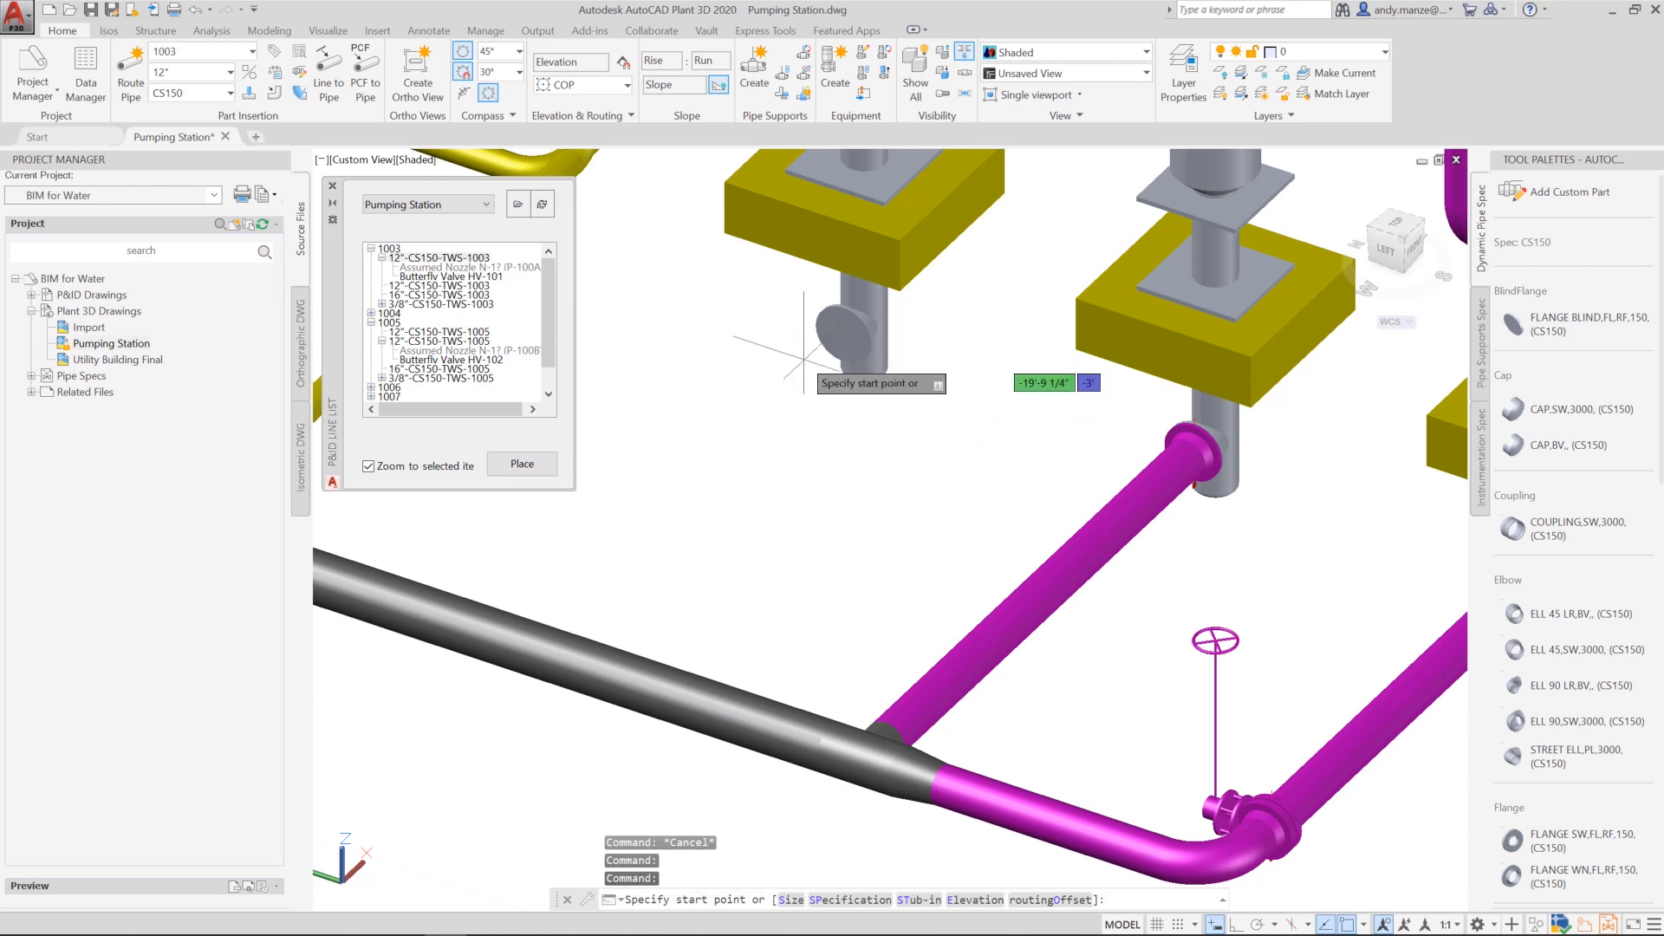
Route line 1003 from the pump nozzle and place butterfly valve HV-101 on it.
left_click(843, 335)
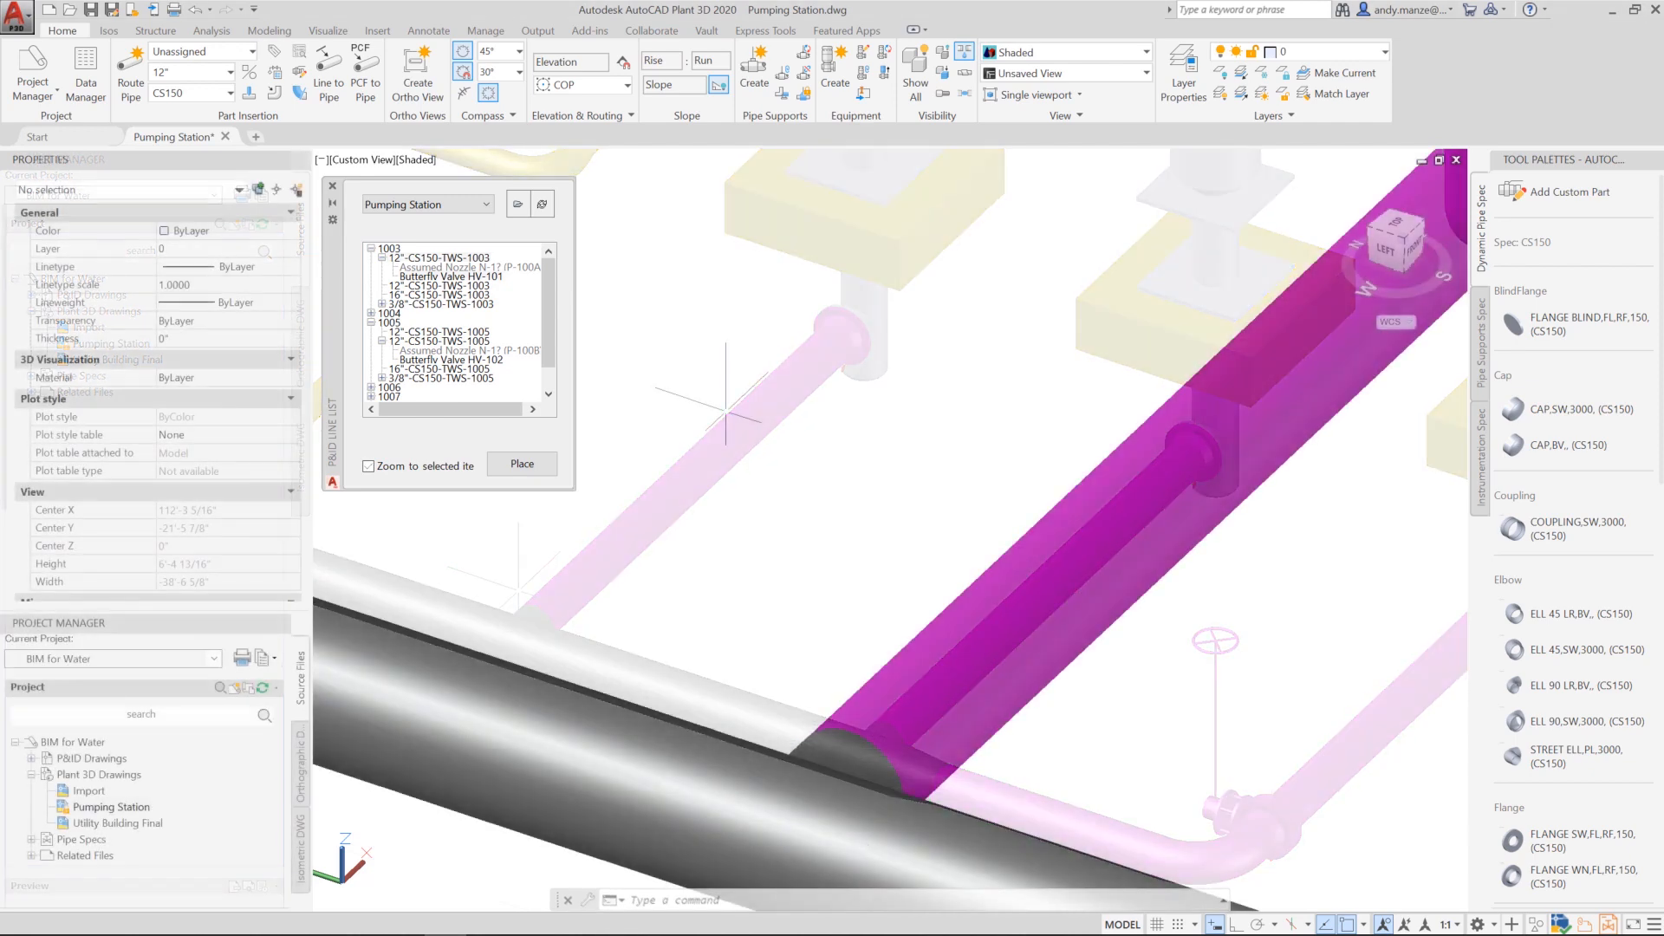
left_click(450, 276)
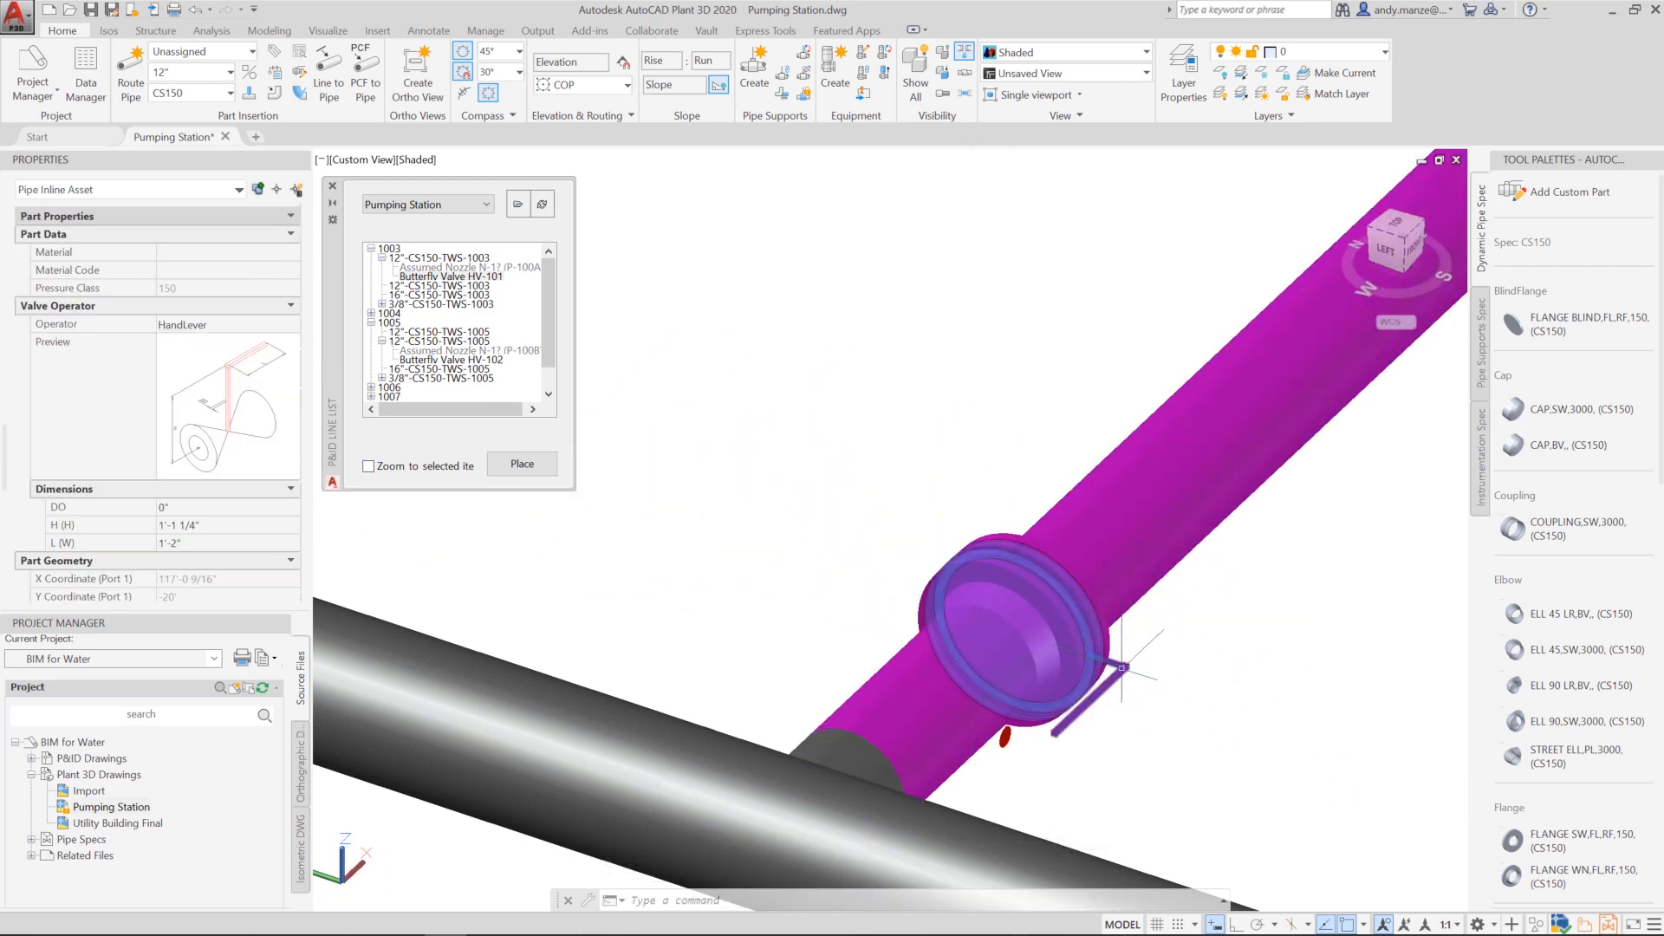
left_click(1003, 631)
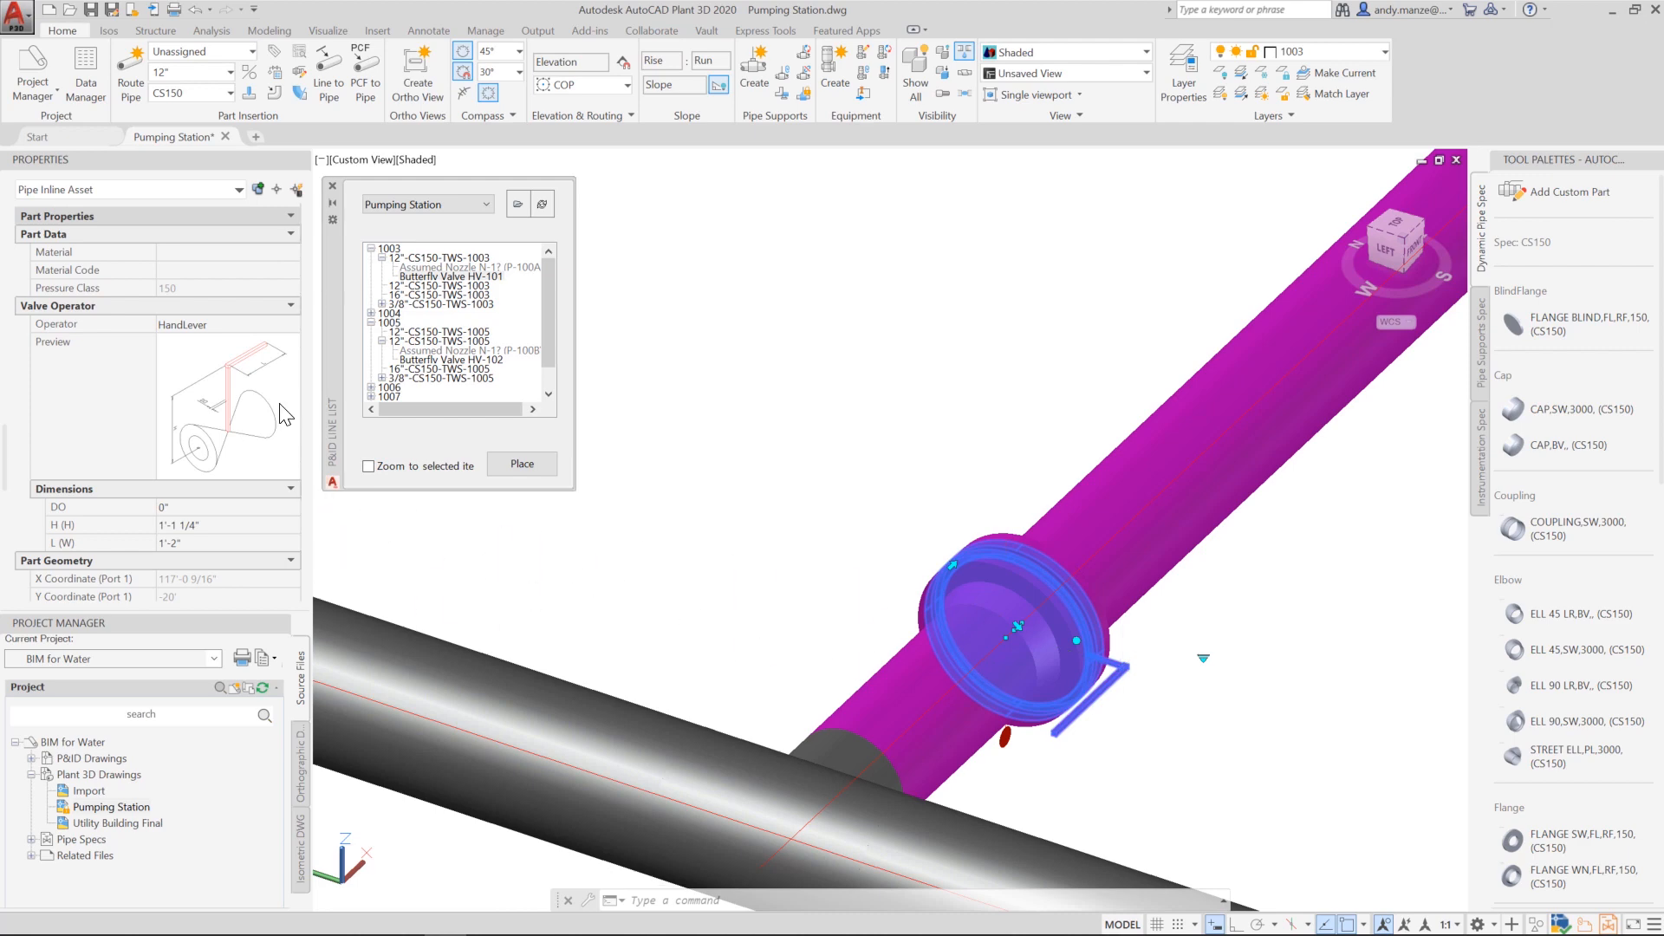
left_click(292, 323)
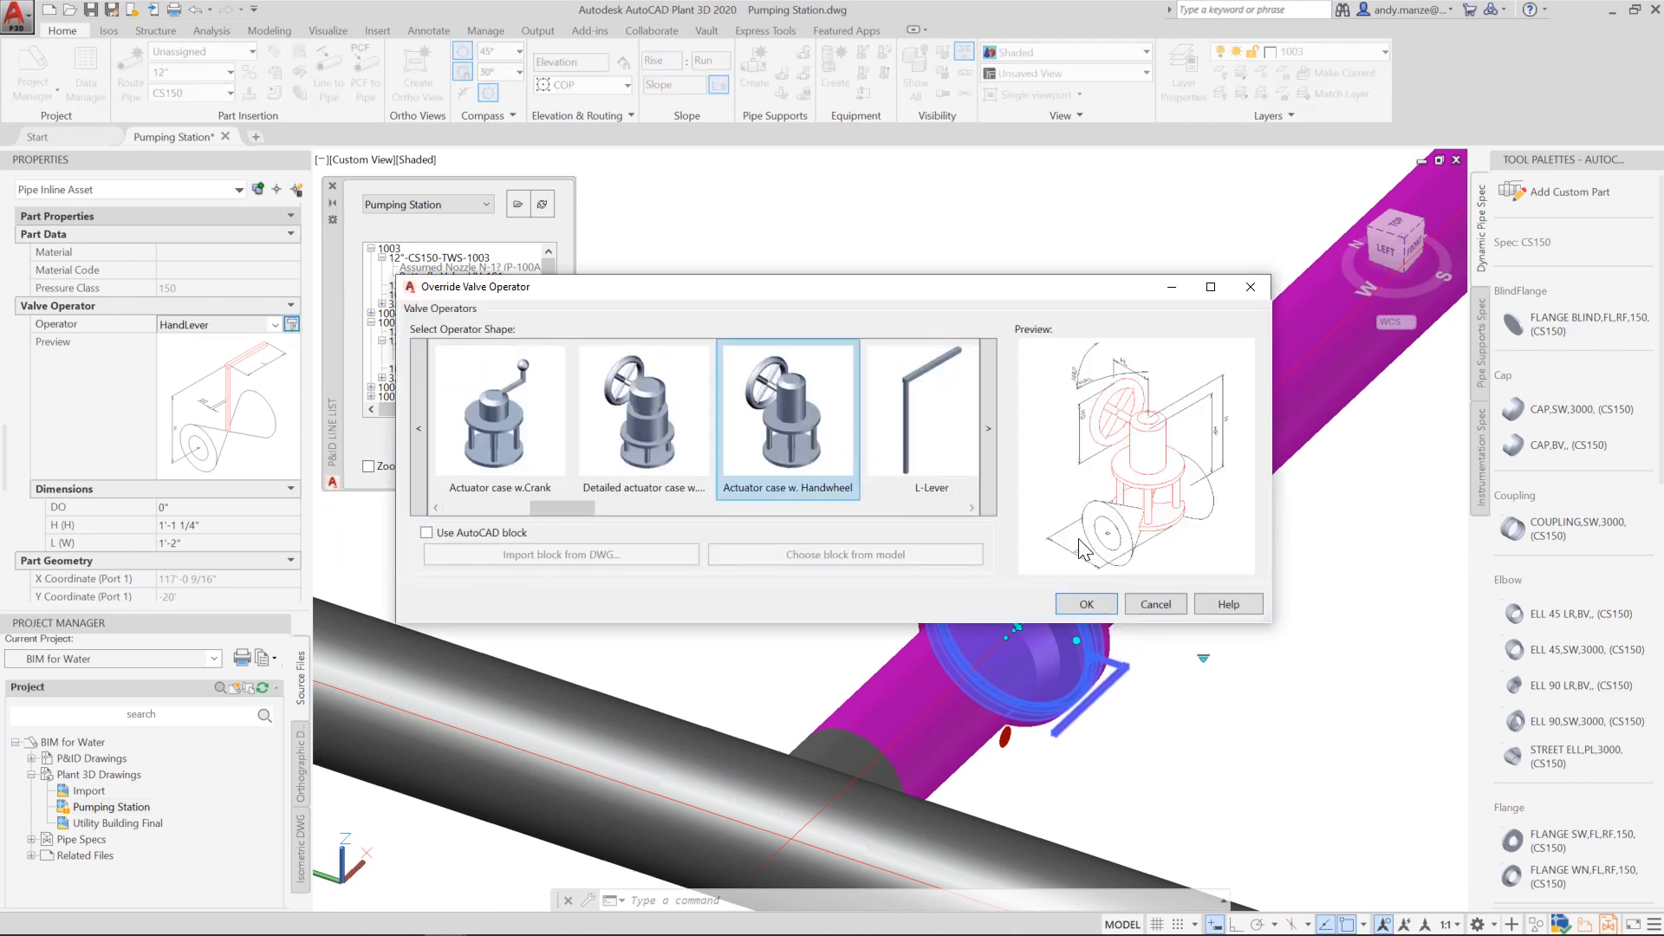
Set the valve operator to Actuator case with Handwheel.
left_click(1084, 605)
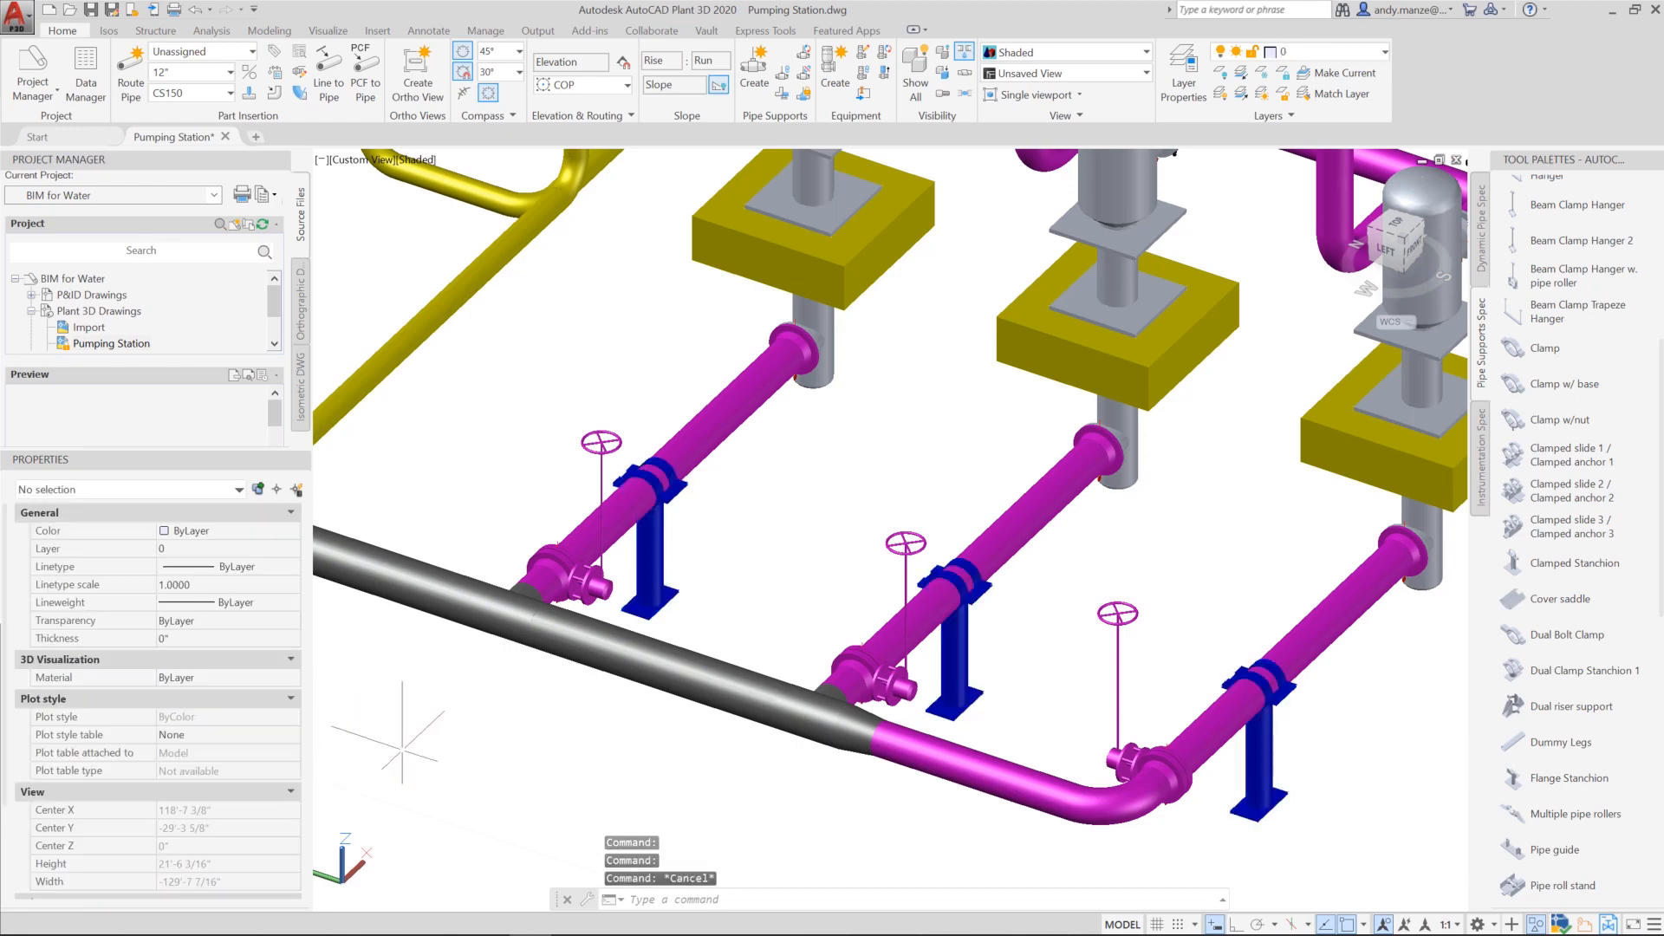
Start production isometrics from the Isos tools, including line 1003.
left_click(108, 30)
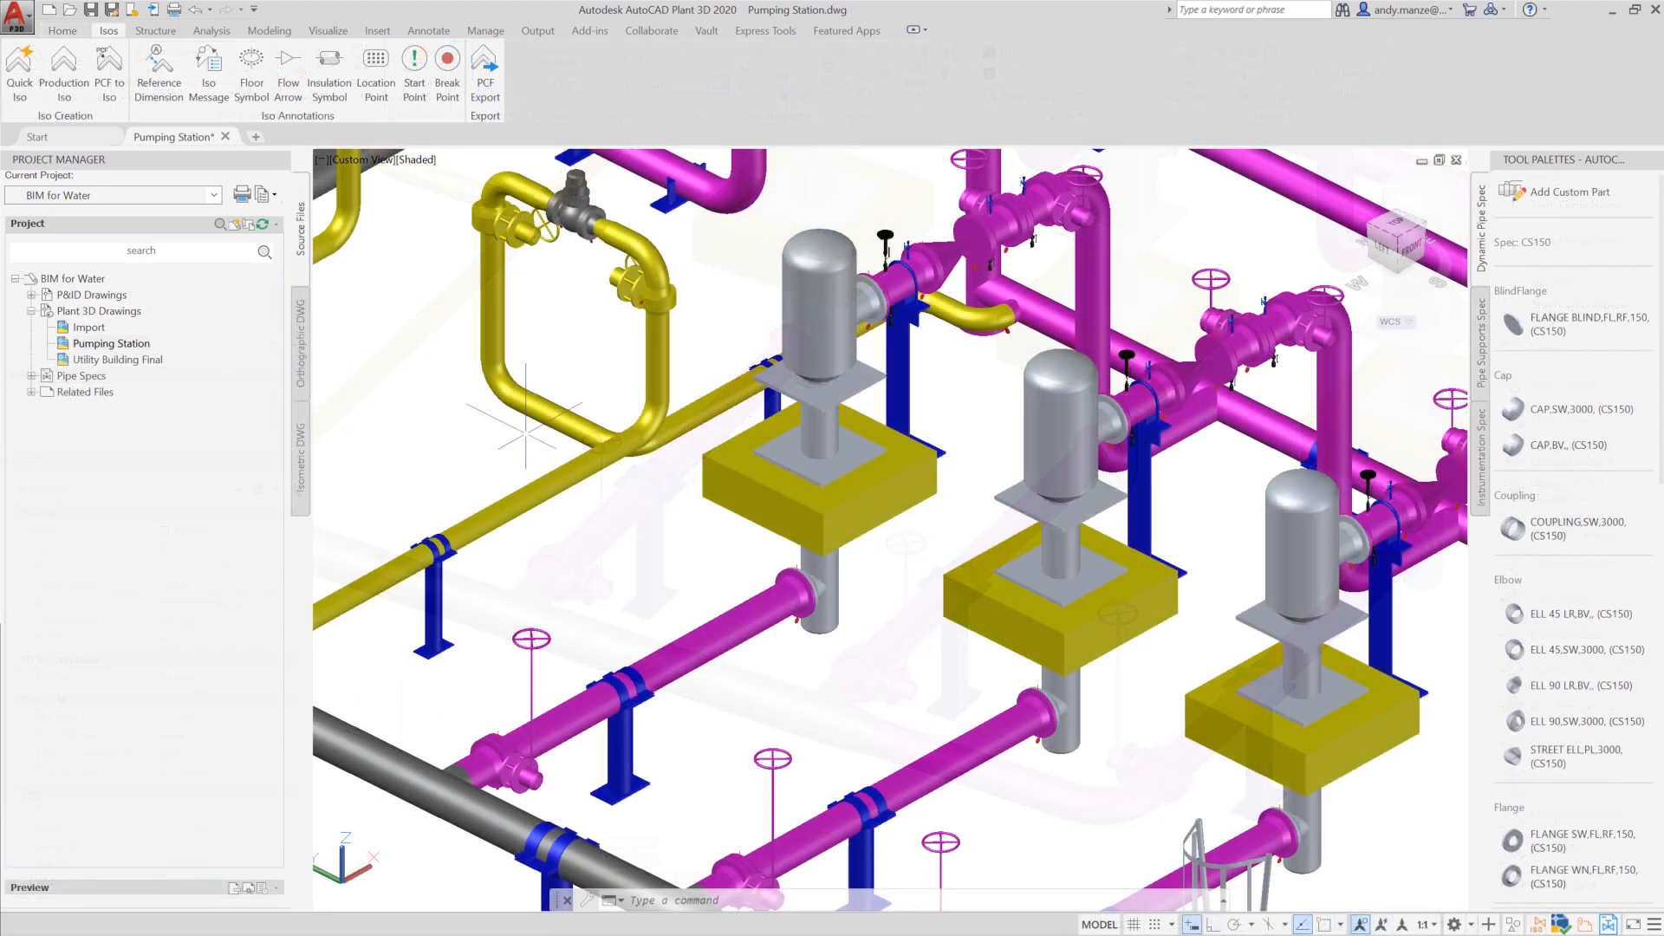
left_click(62, 70)
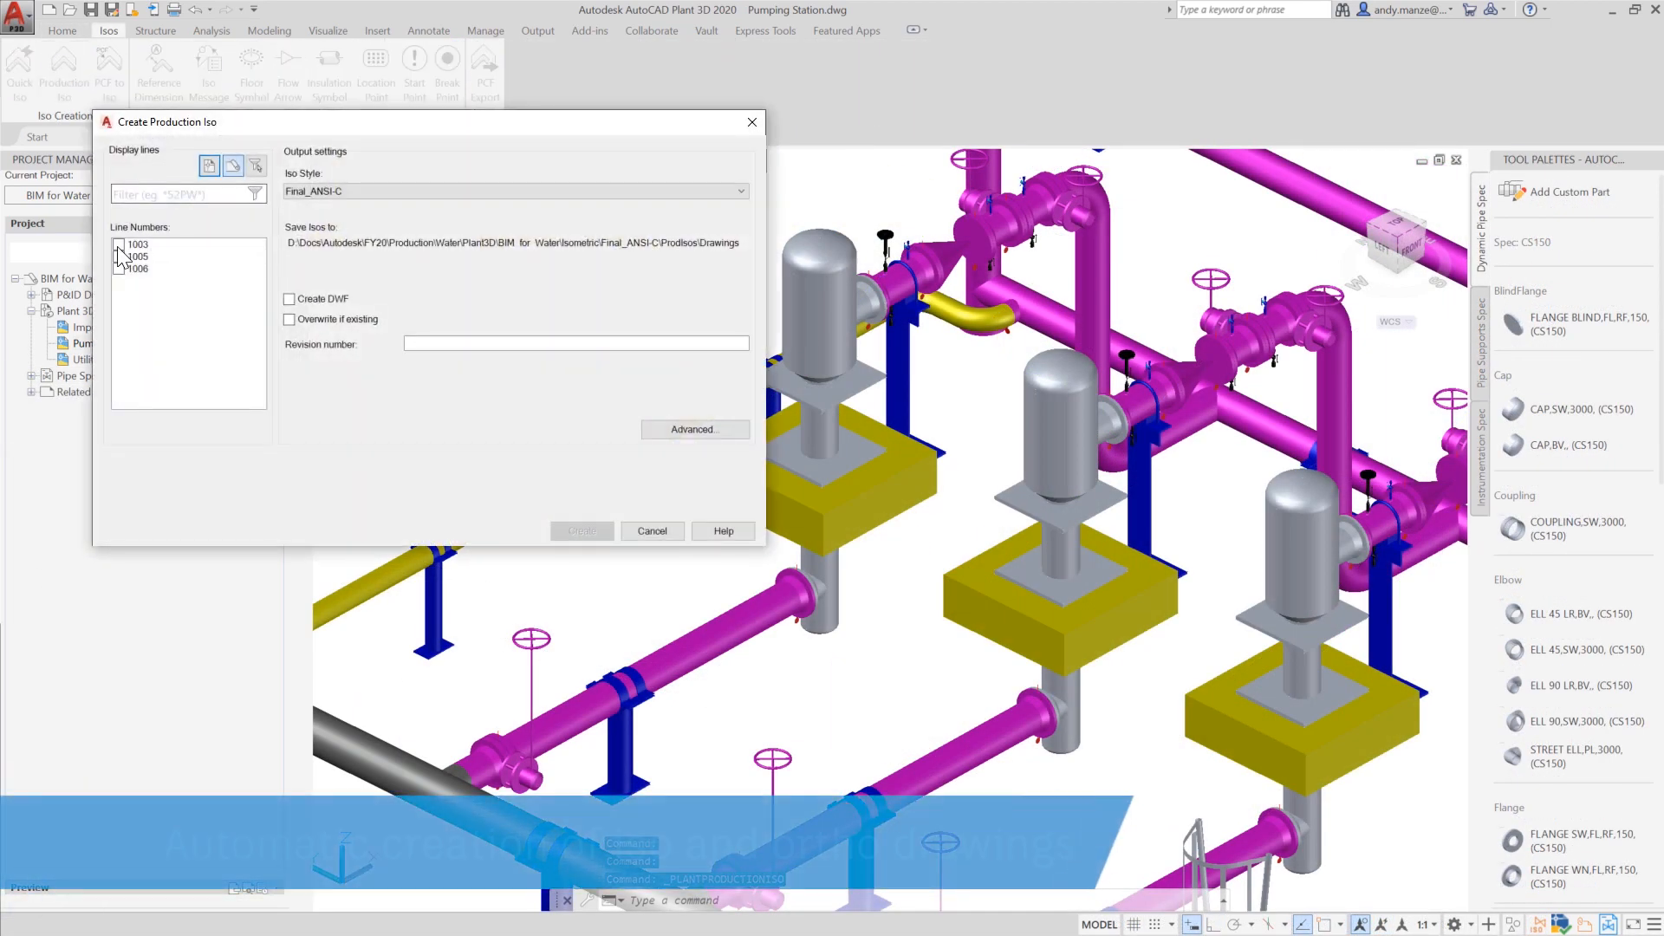
left_click(580, 530)
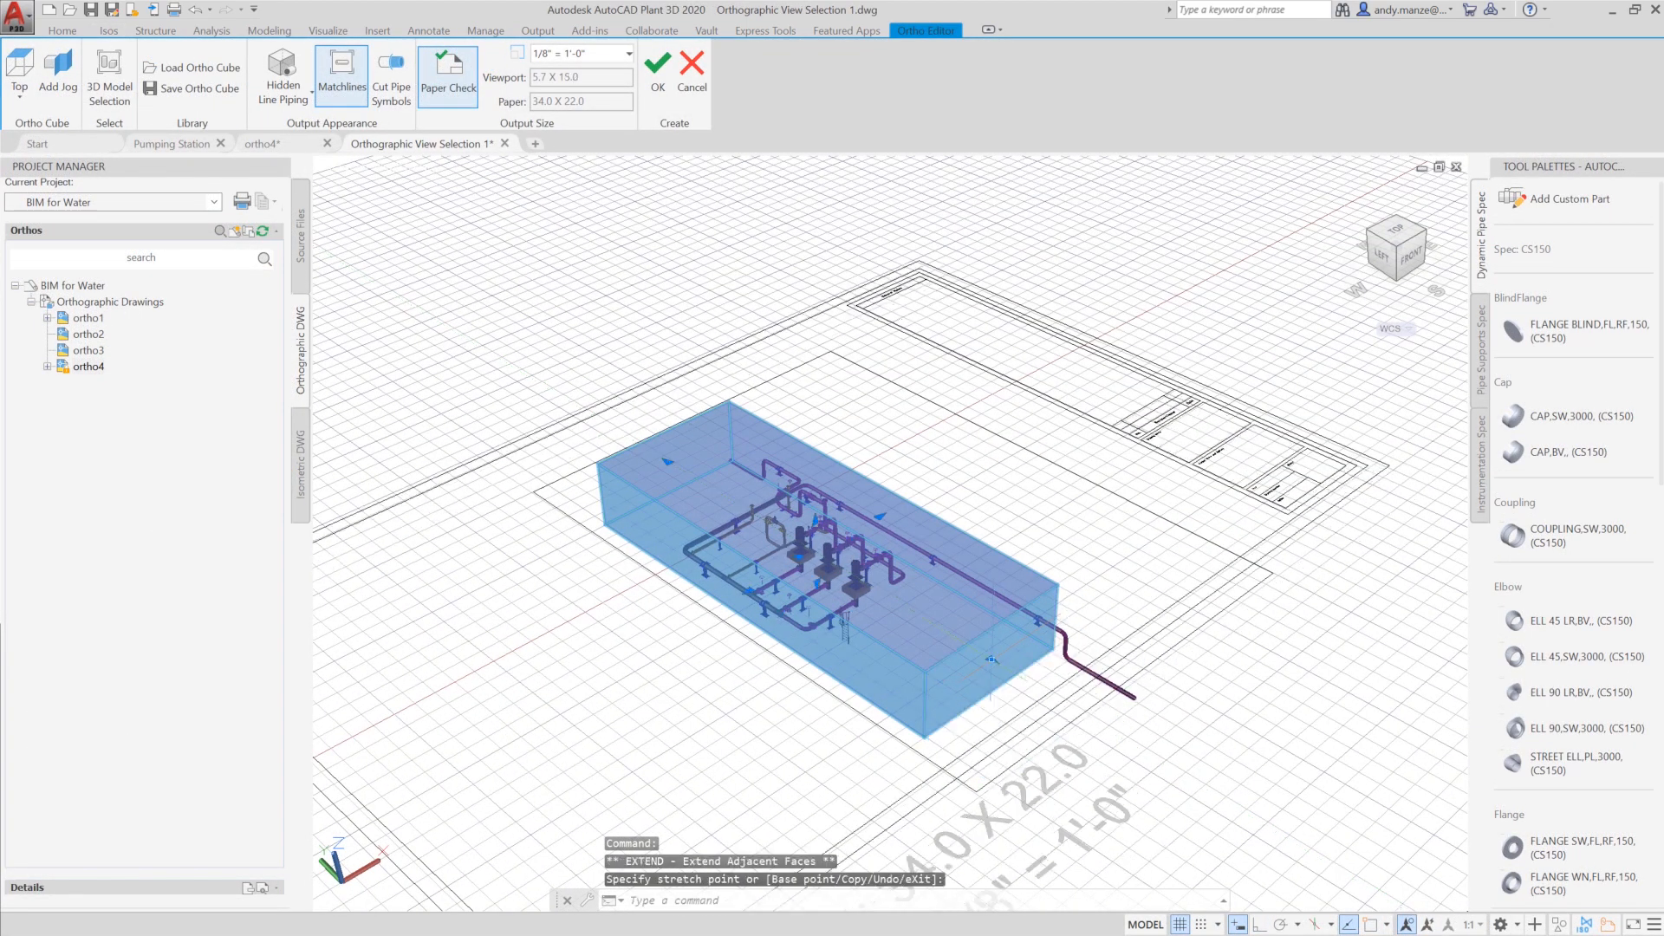
Accept the pump-area ortho boundary and place the plan and elevation views.
left_click(656, 66)
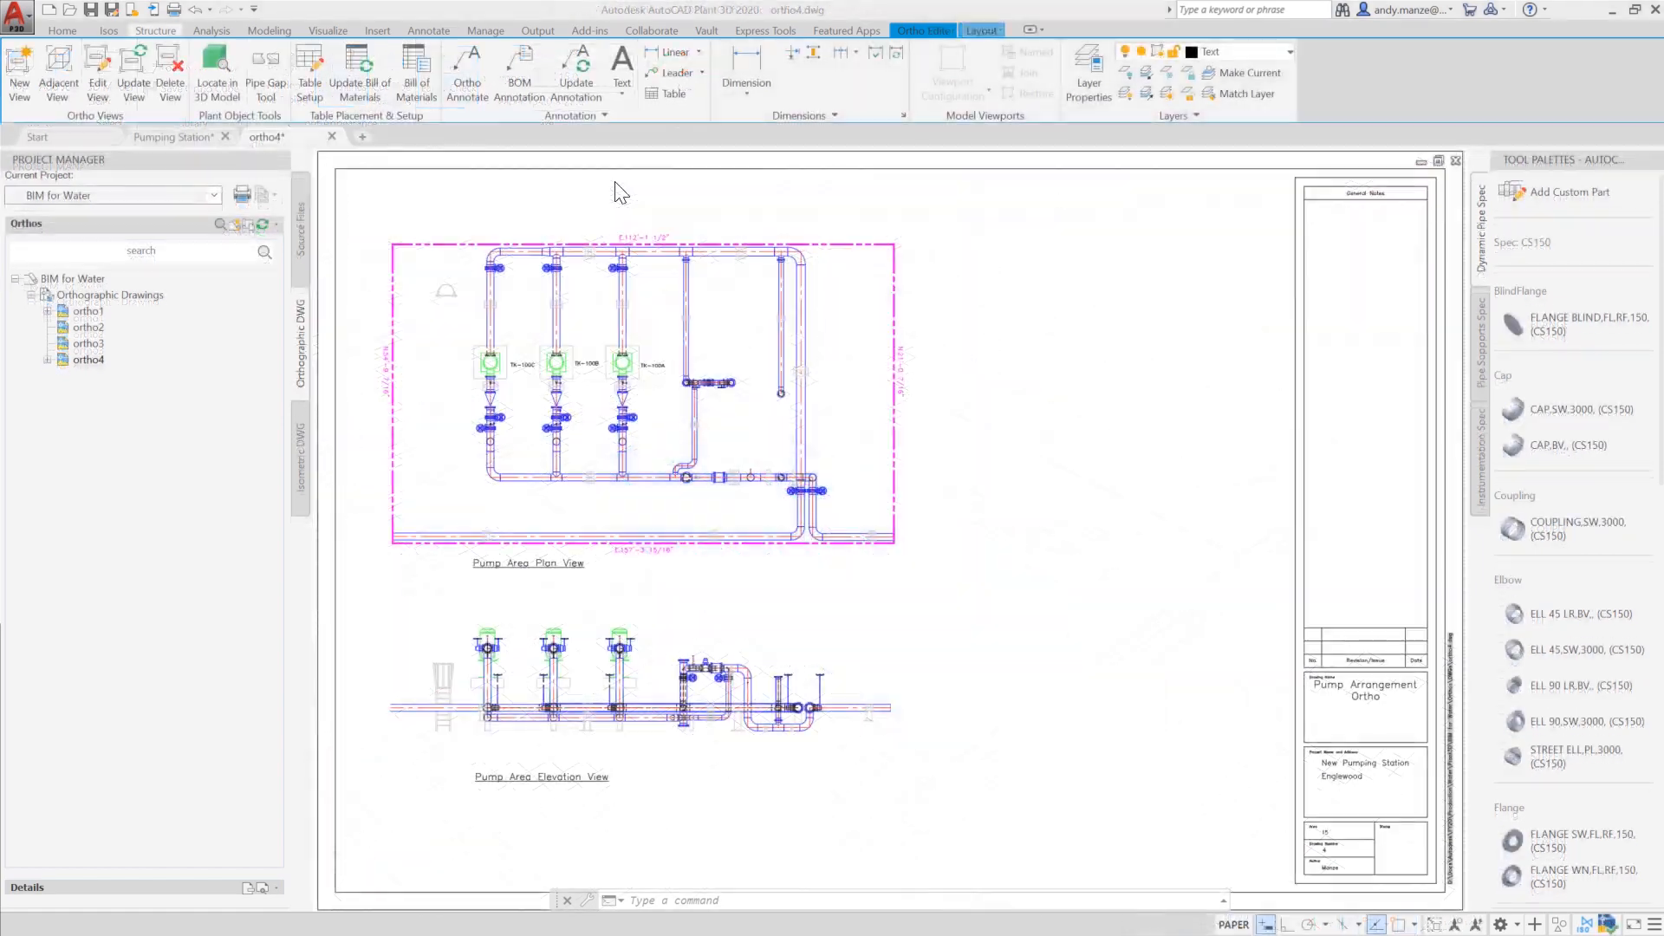
left_click(416, 75)
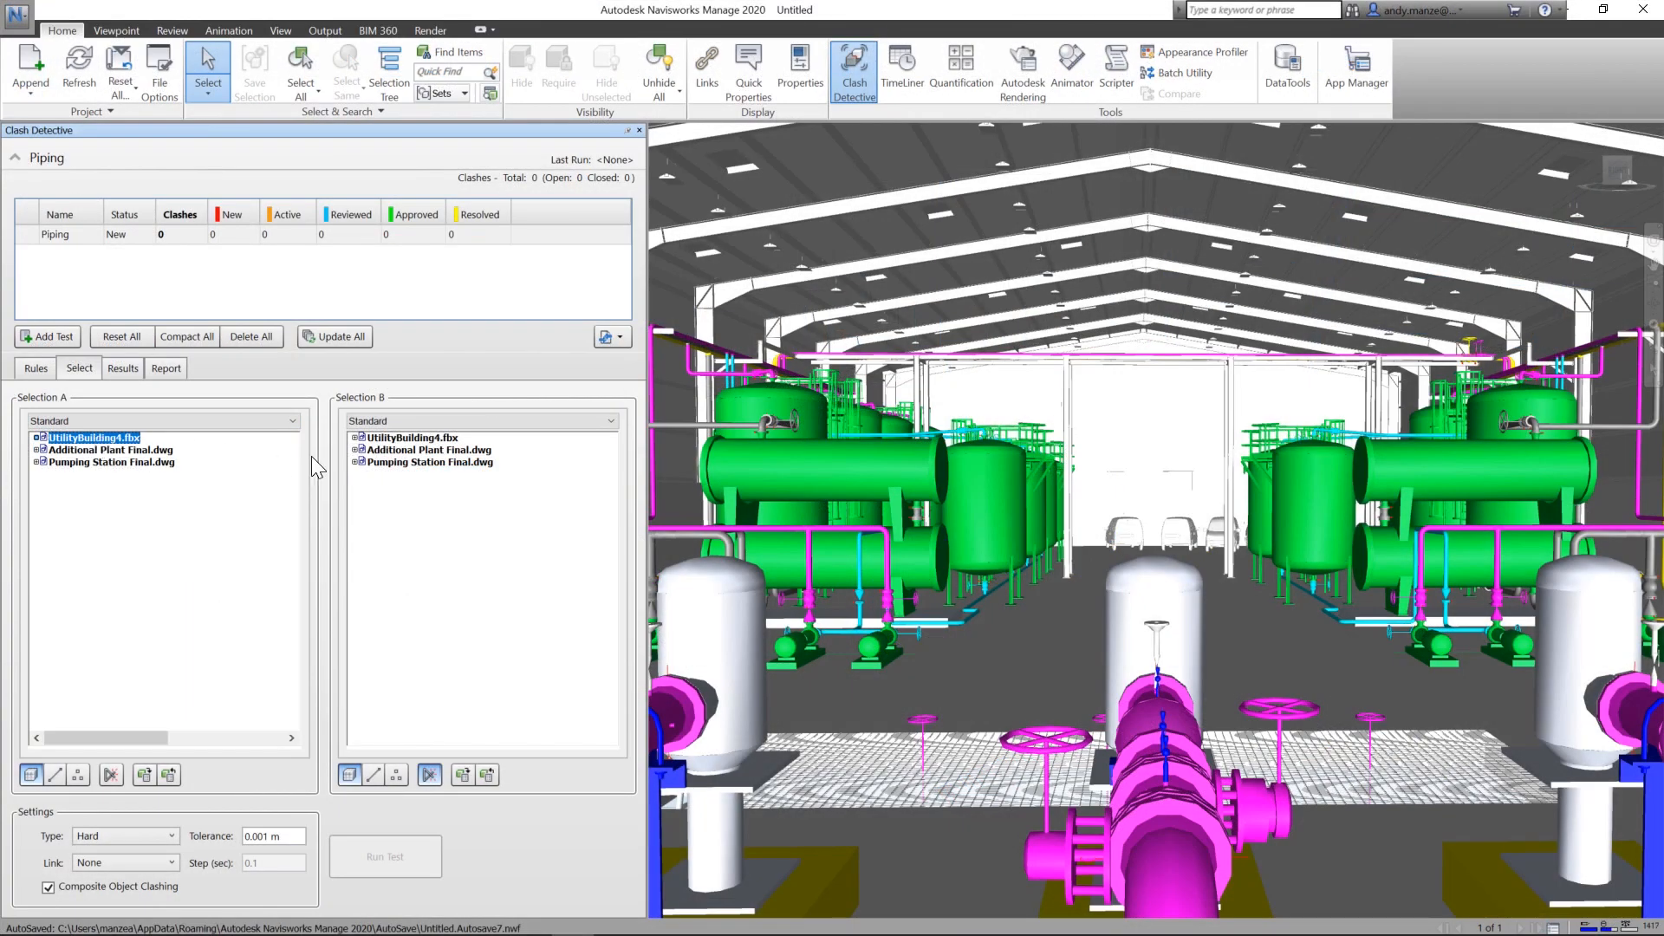
Run the Piping clash test against Additional Plant Final.dwg and assign Clash4.
left_click(428, 449)
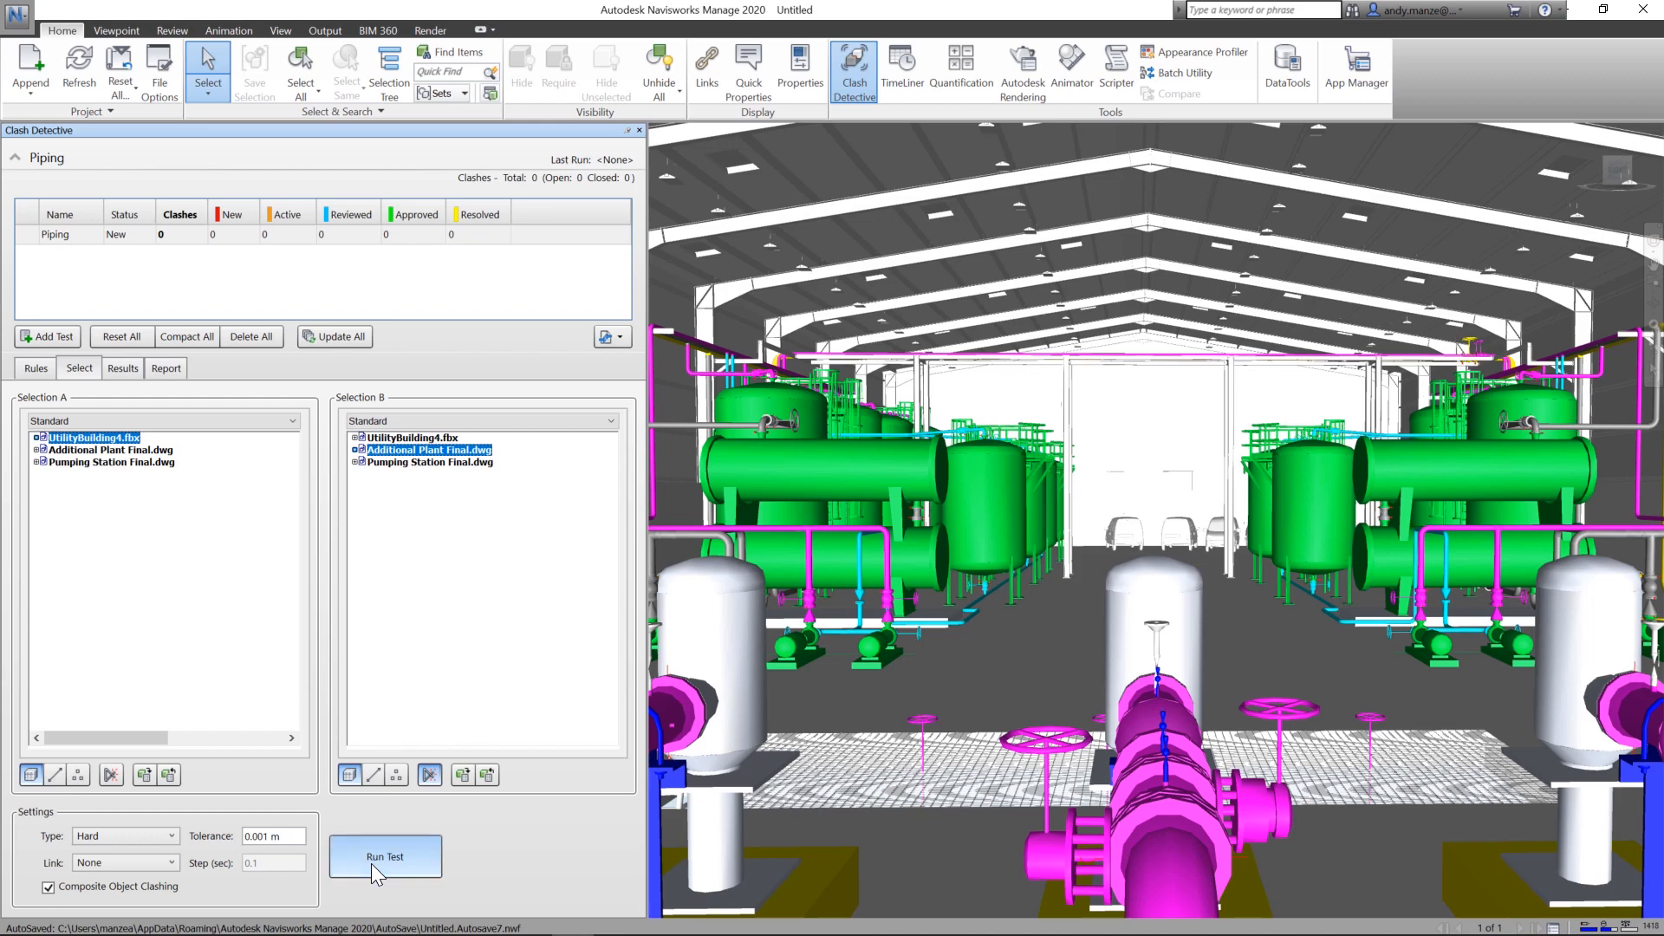
left_click(384, 856)
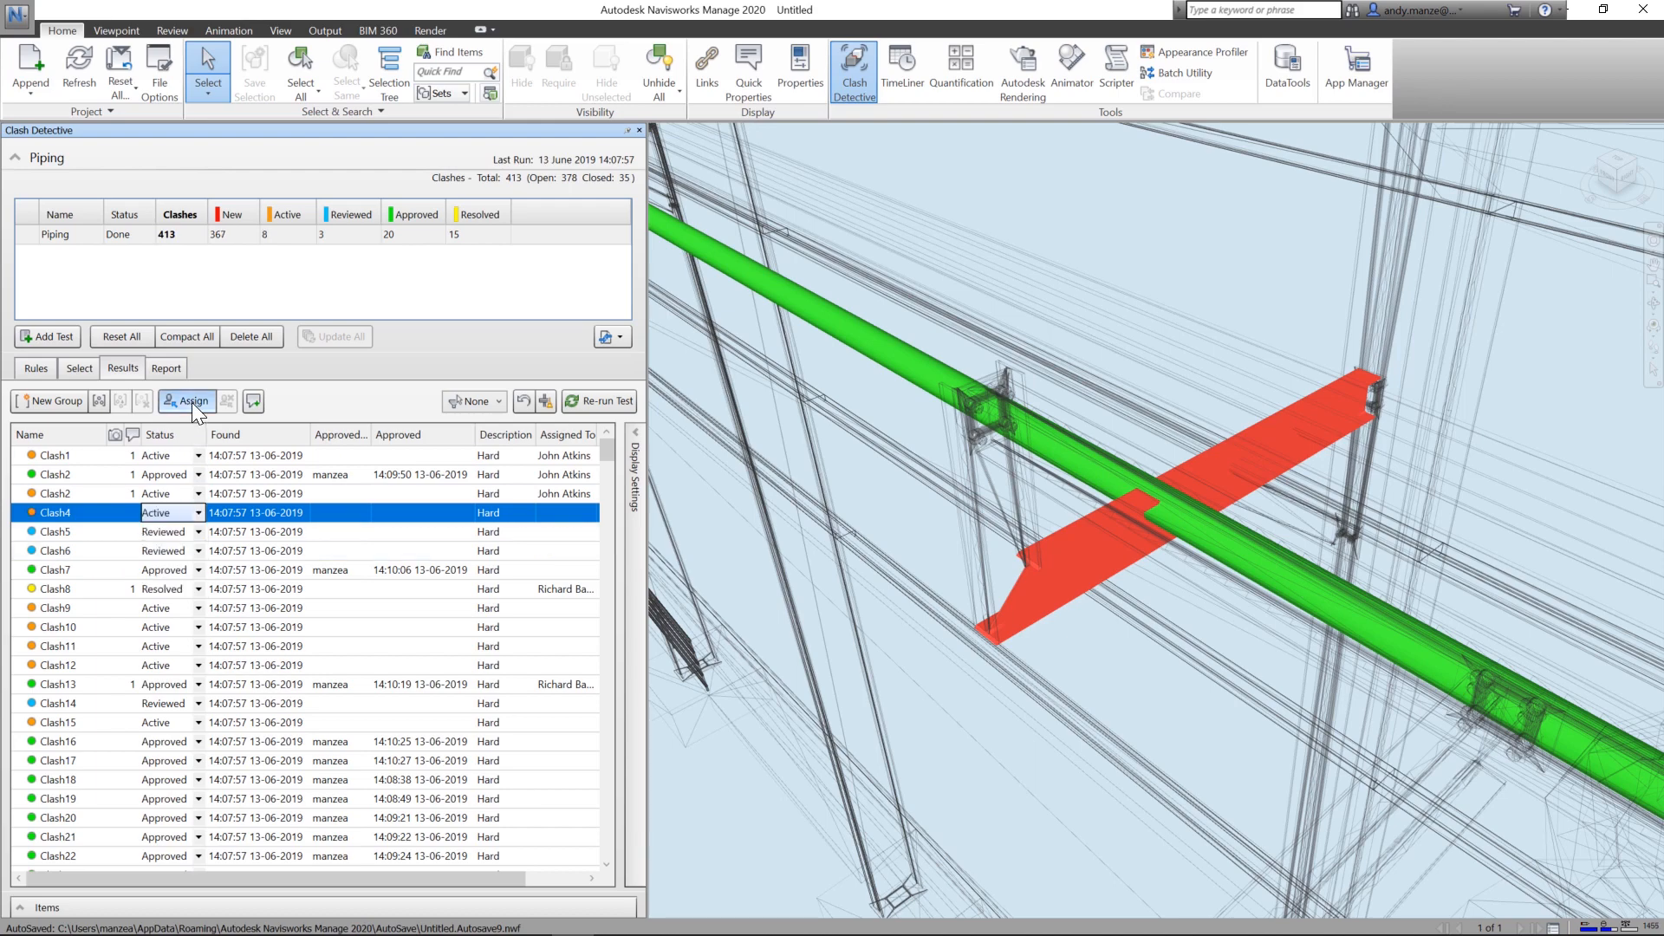
left_click(185, 402)
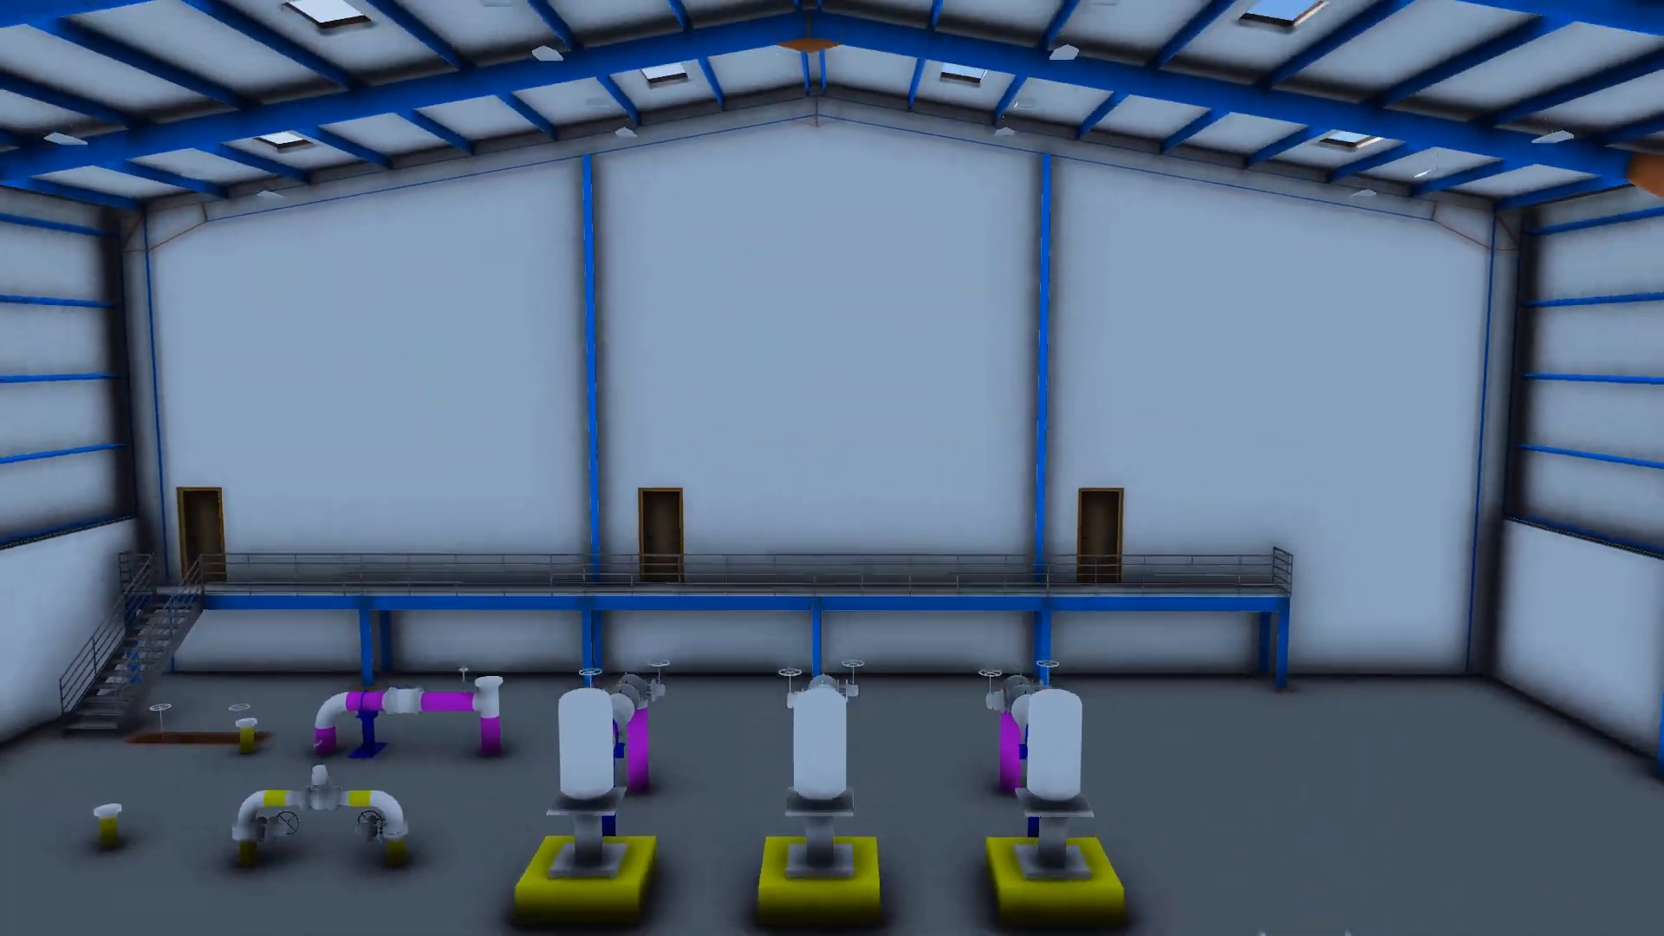
scroll("down", 3)
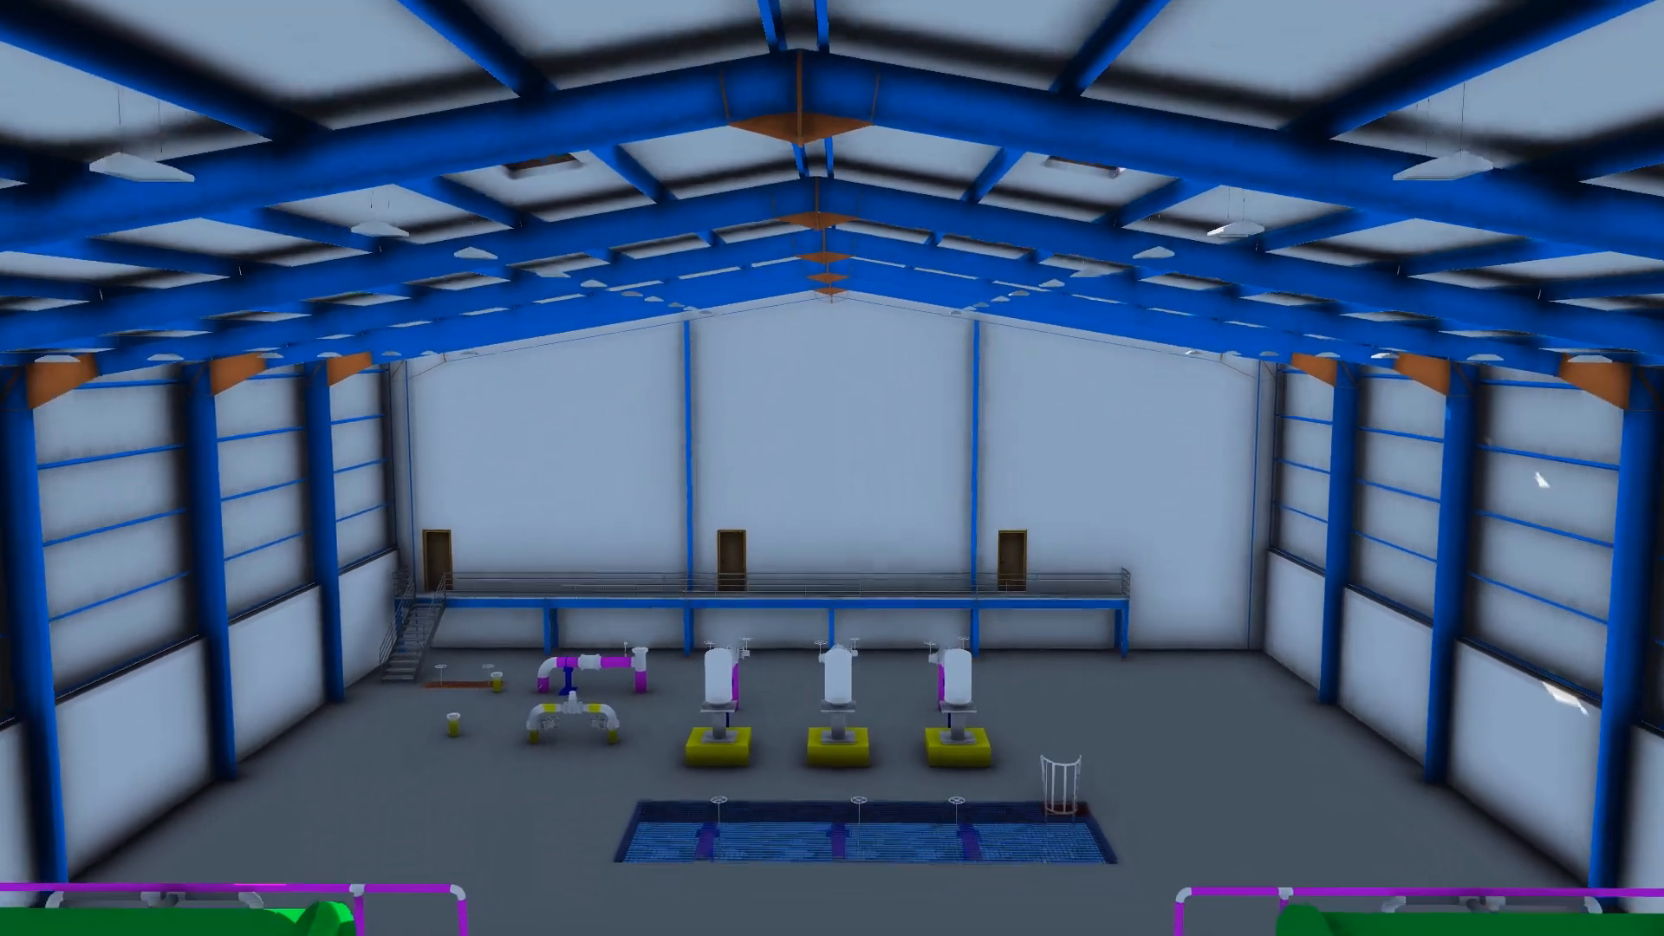